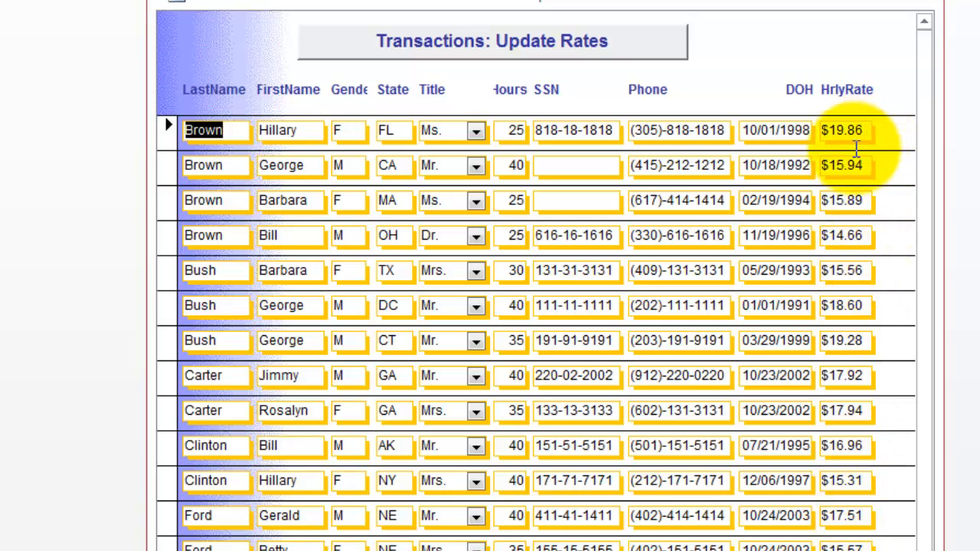
pyautogui.moveTo(820, 401)
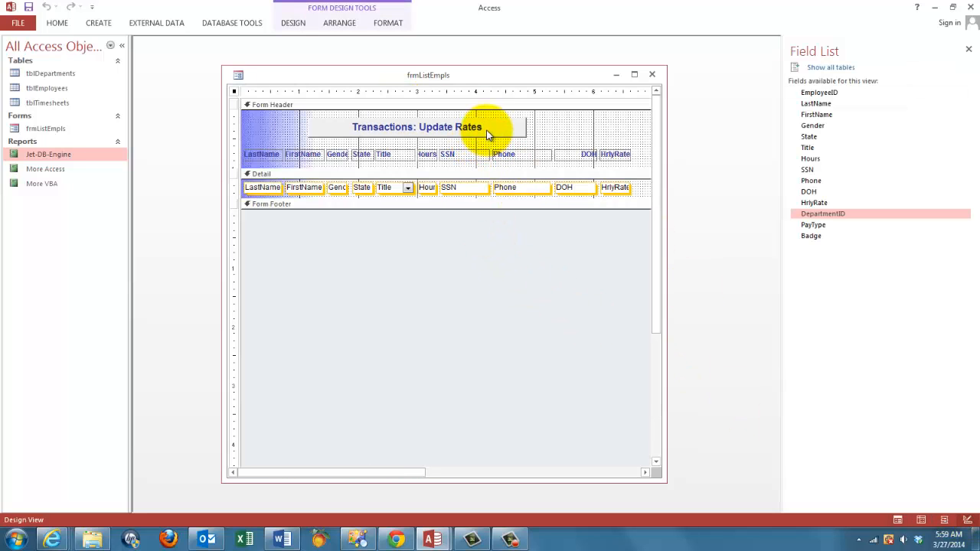
# - Open the Update Rates button's On Click event procedure in the VBA editor via its property sheet
pyautogui.rightClick(487, 126)
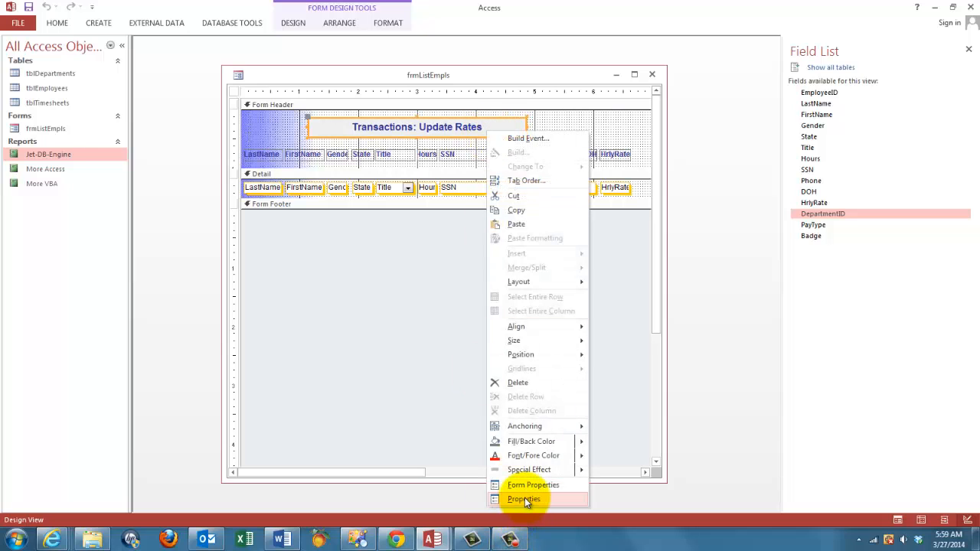
pyautogui.click(524, 499)
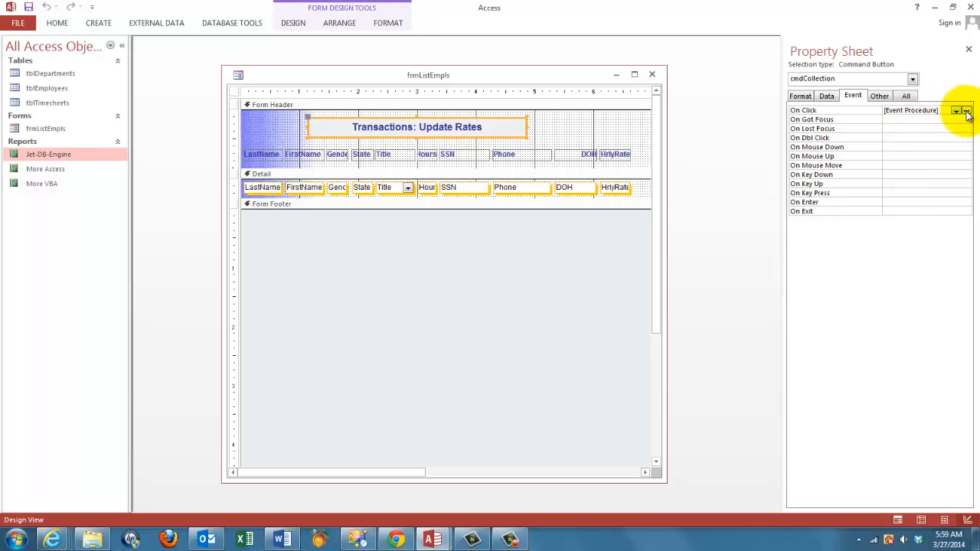
pyautogui.click(963, 117)
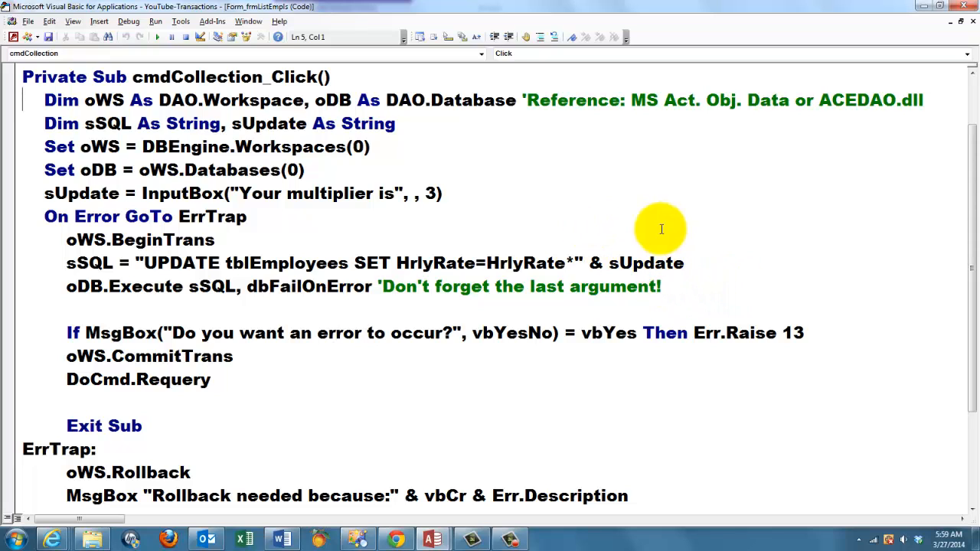
pyautogui.moveTo(184, 69)
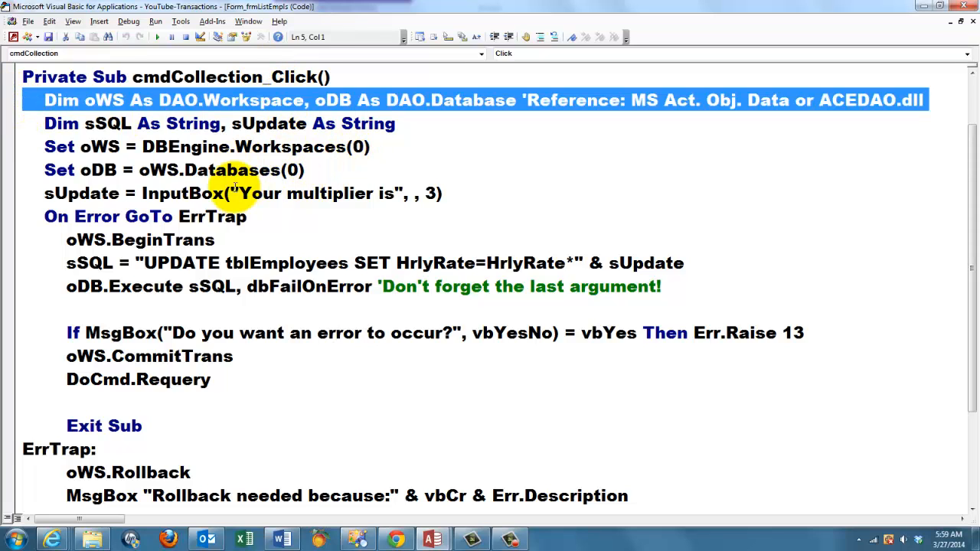
pyautogui.moveTo(233, 201)
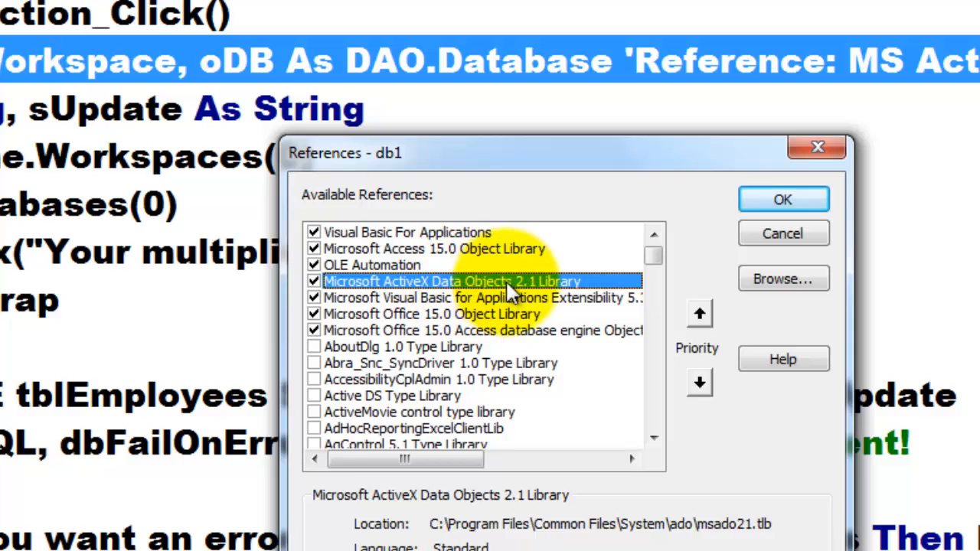
pyautogui.moveTo(553, 288)
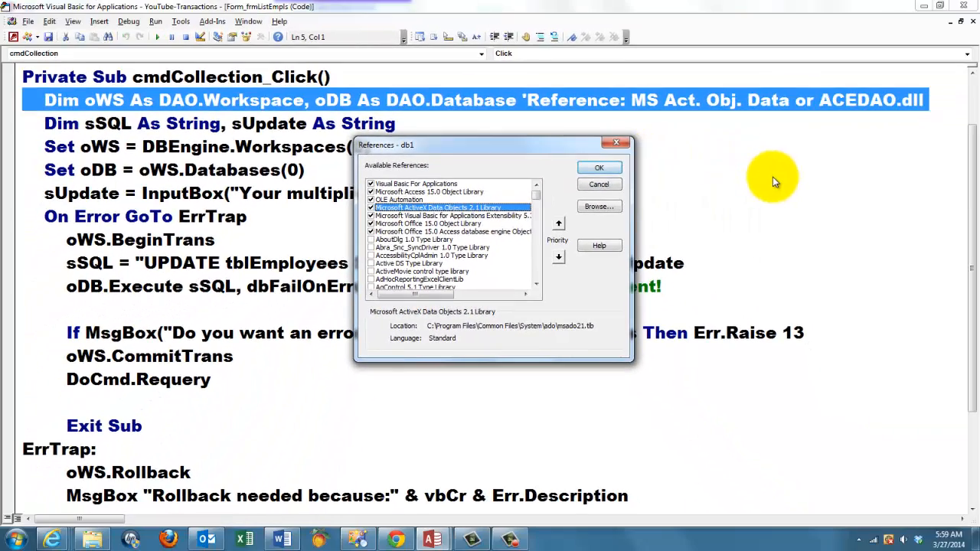
pyautogui.moveTo(823, 106)
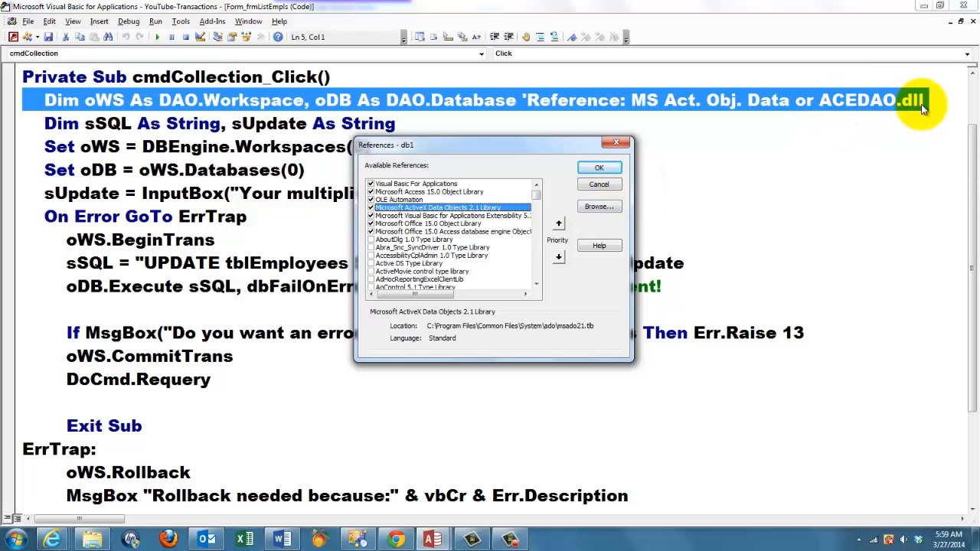
pyautogui.moveTo(589, 237)
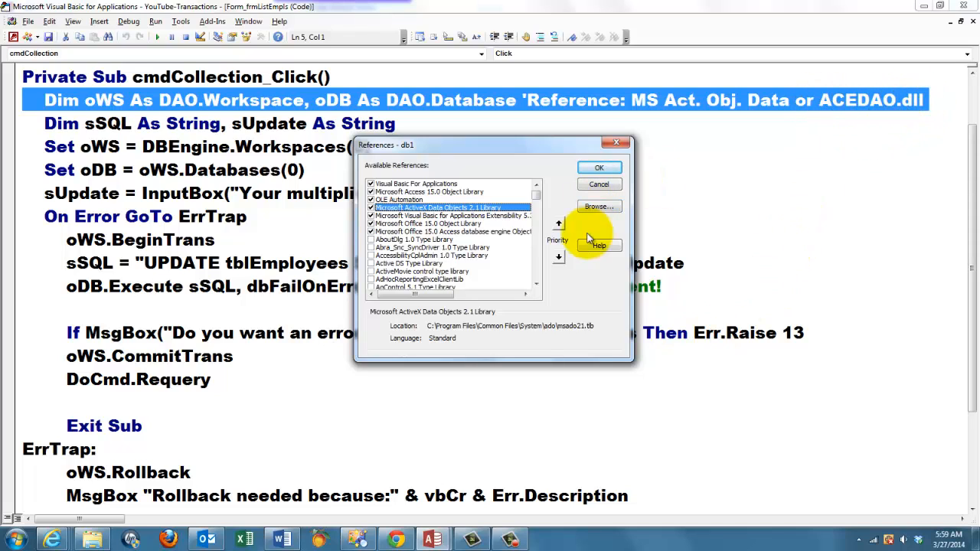
pyautogui.click(598, 166)
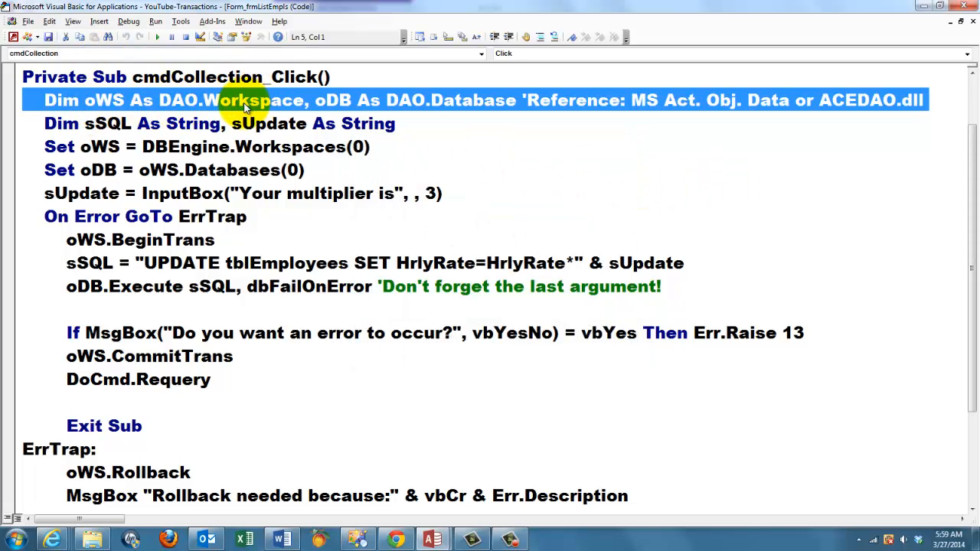
pyautogui.moveTo(484, 110)
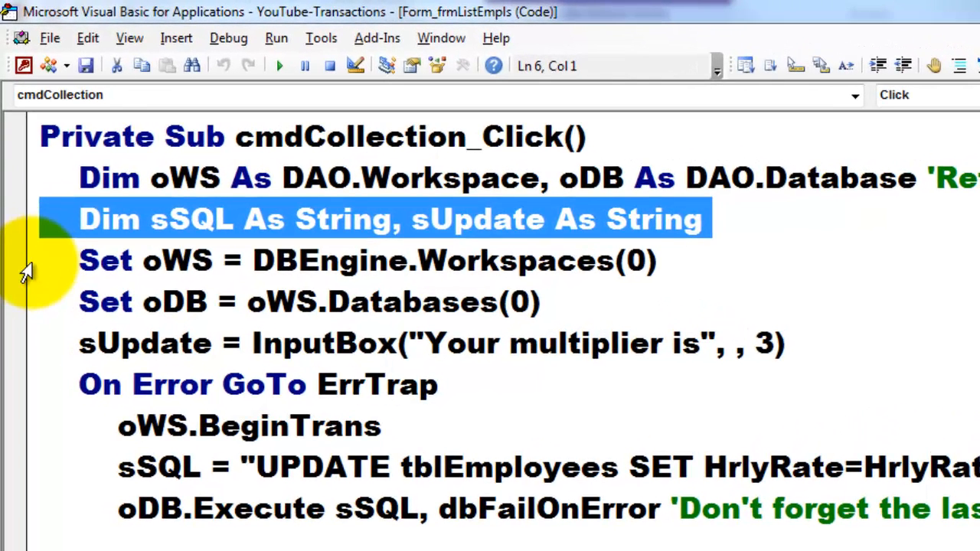
pyautogui.click(314, 260)
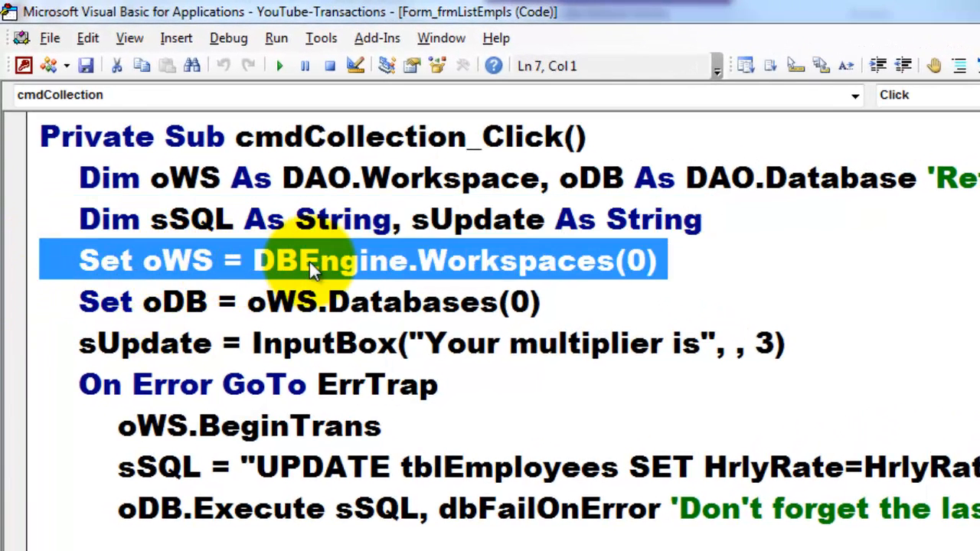
pyautogui.moveTo(490, 263)
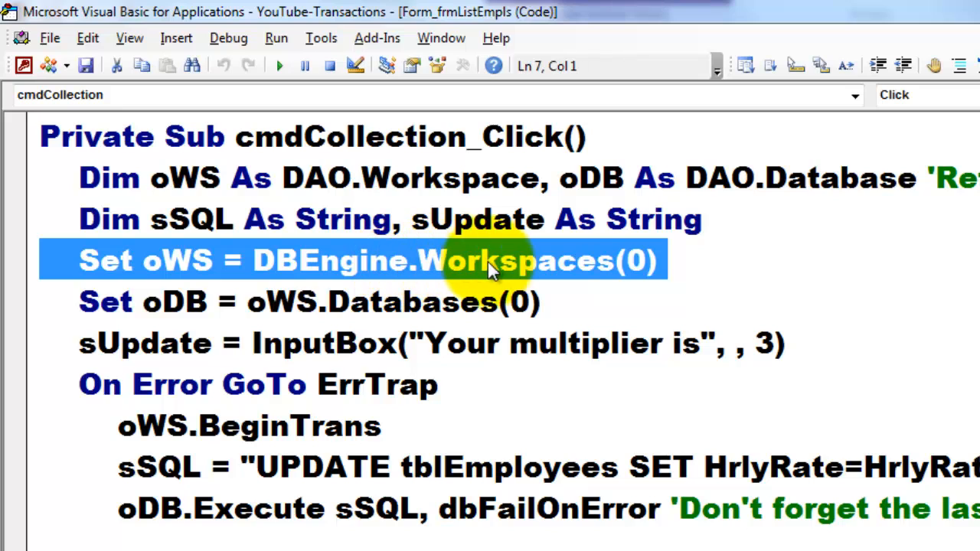
pyautogui.moveTo(626, 288)
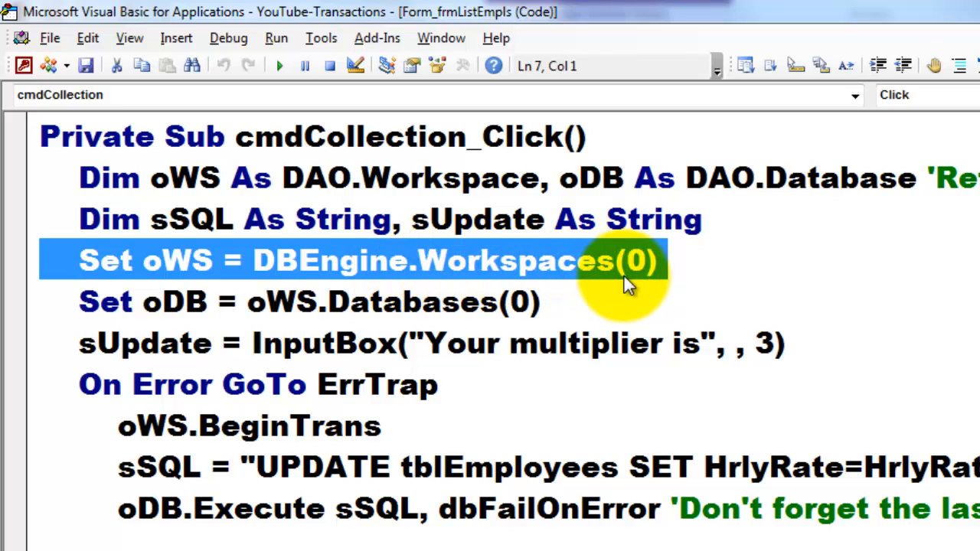
pyautogui.moveTo(651, 276)
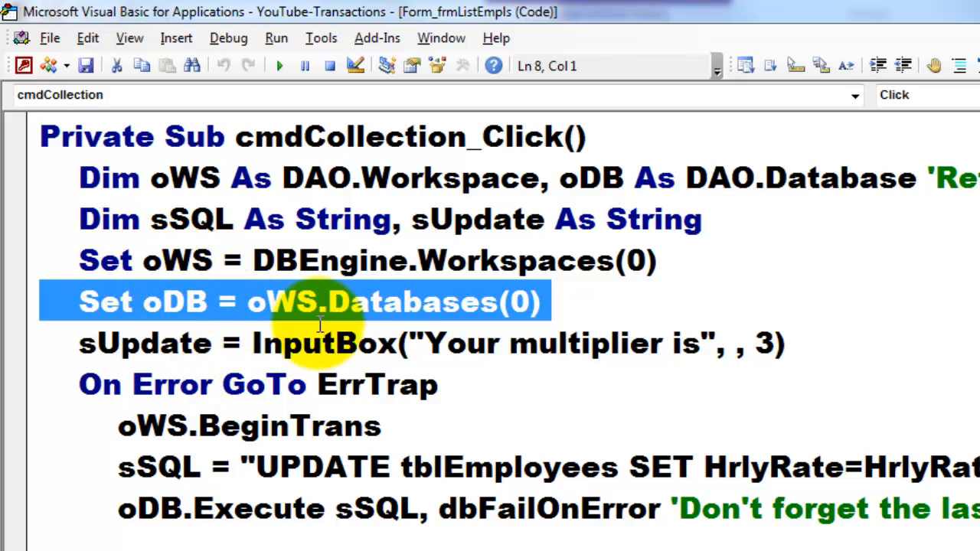
pyautogui.moveTo(520, 321)
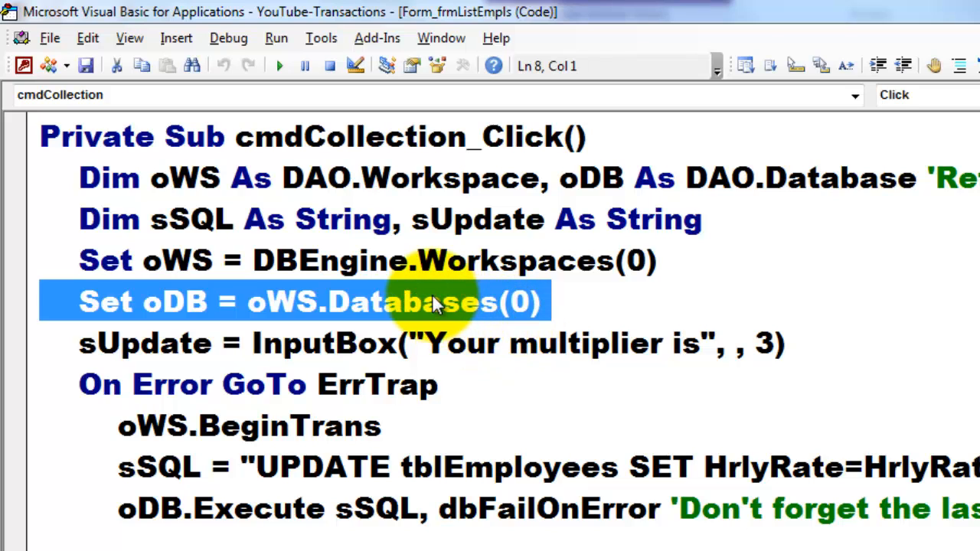
pyautogui.moveTo(475, 325)
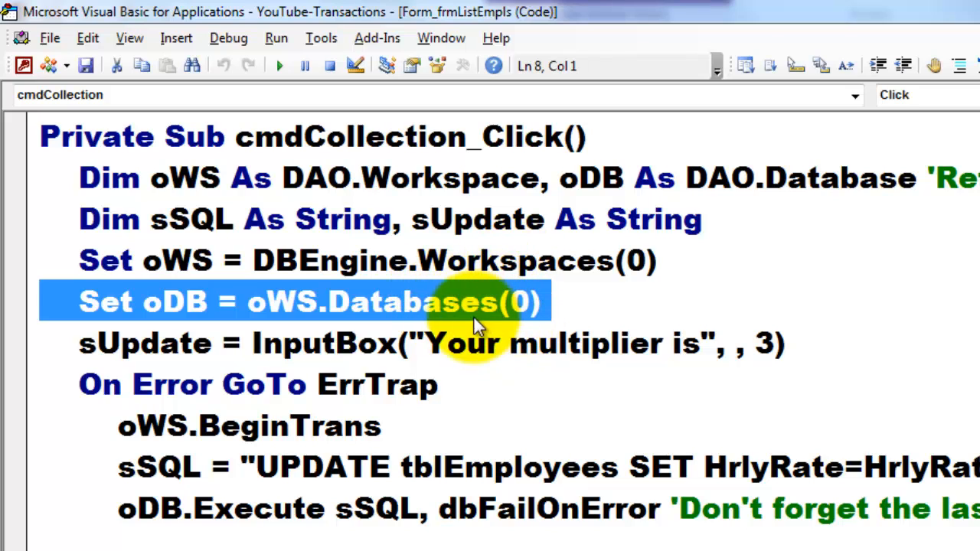
pyautogui.moveTo(422, 343)
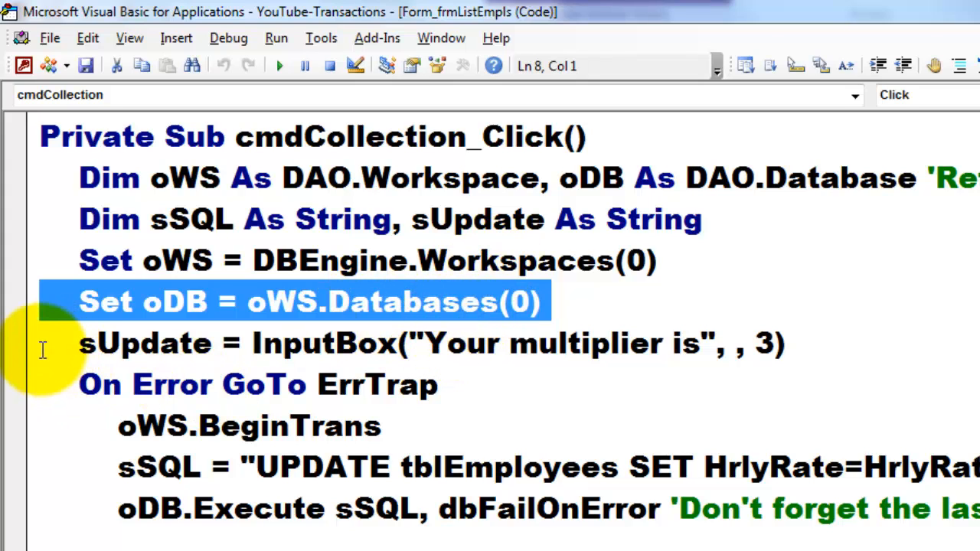
pyautogui.press('Down')
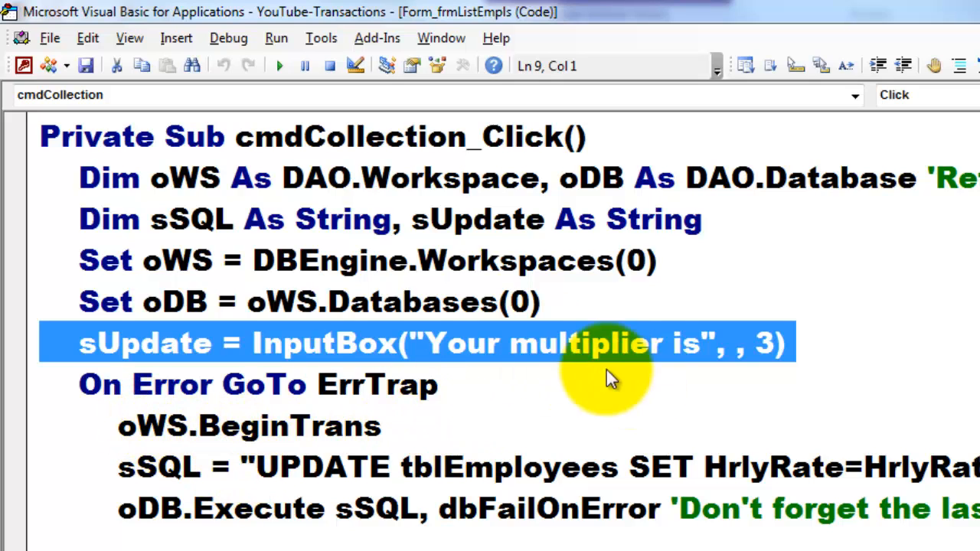
pyautogui.moveTo(754, 355)
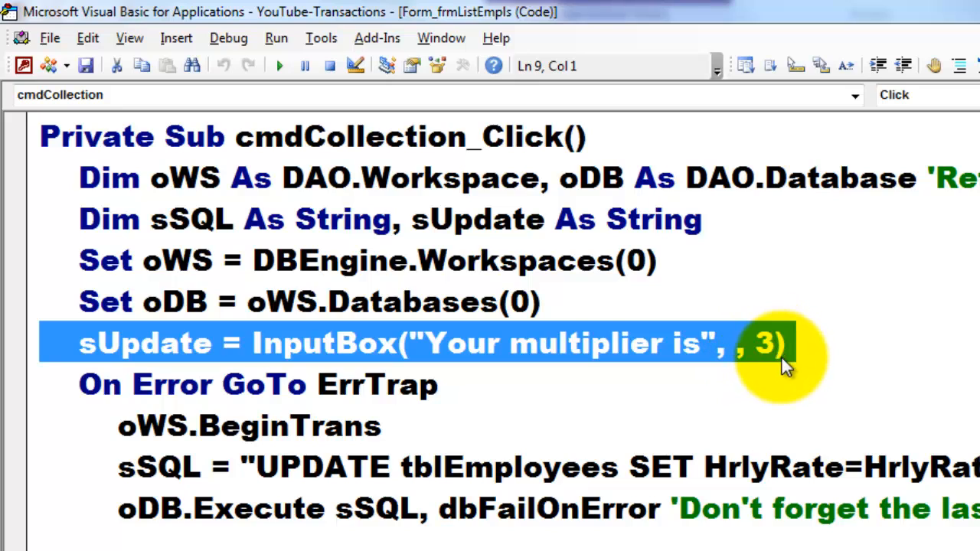
pyautogui.moveTo(775, 369)
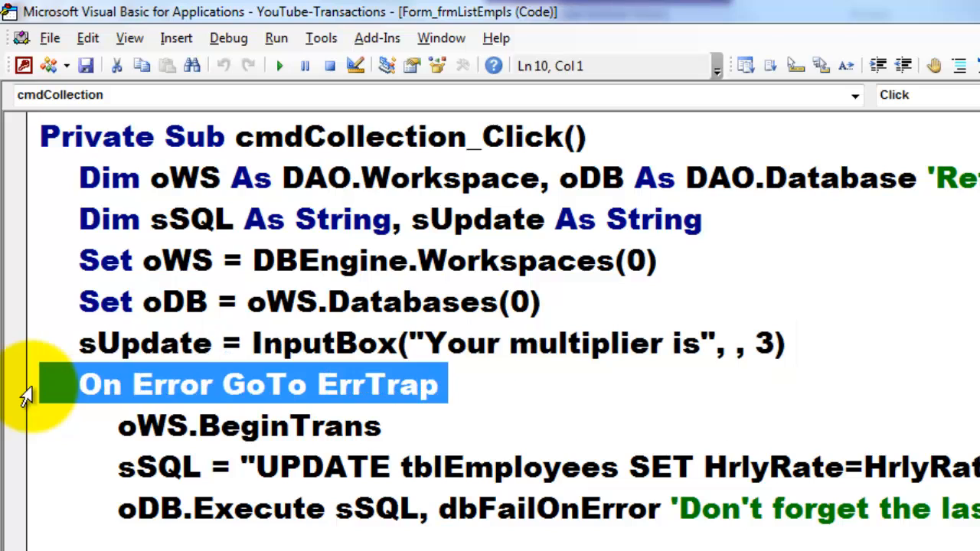
pyautogui.moveTo(441, 437)
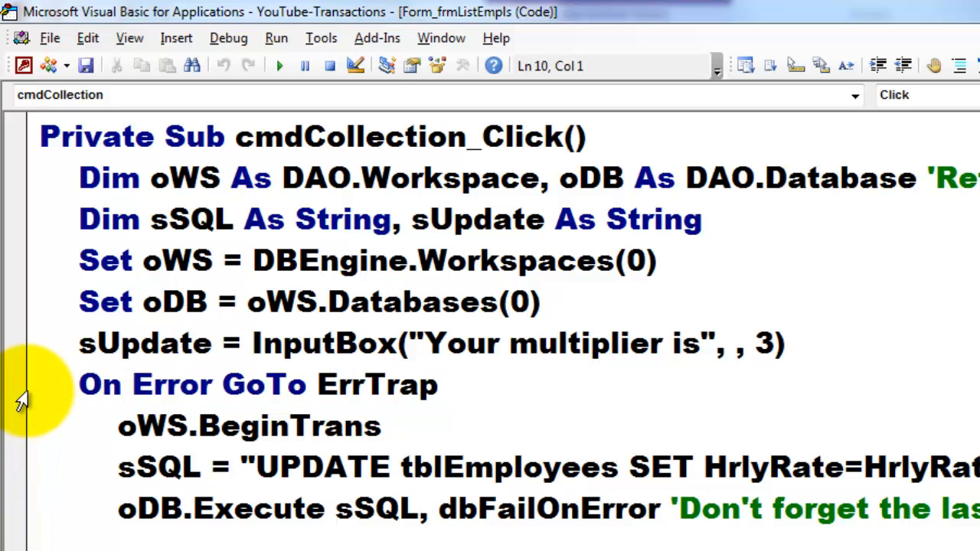
pyautogui.tripleClick(257, 384)
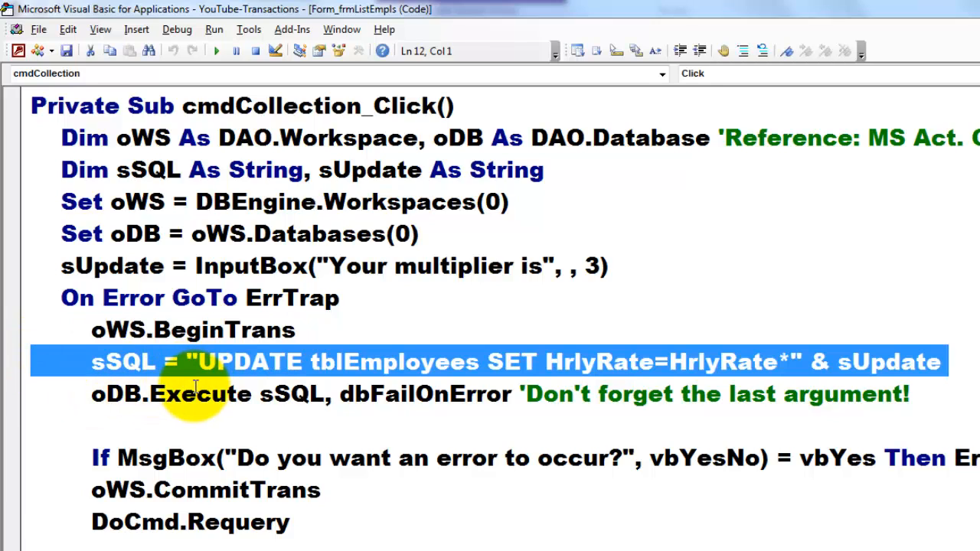
pyautogui.moveTo(135, 363)
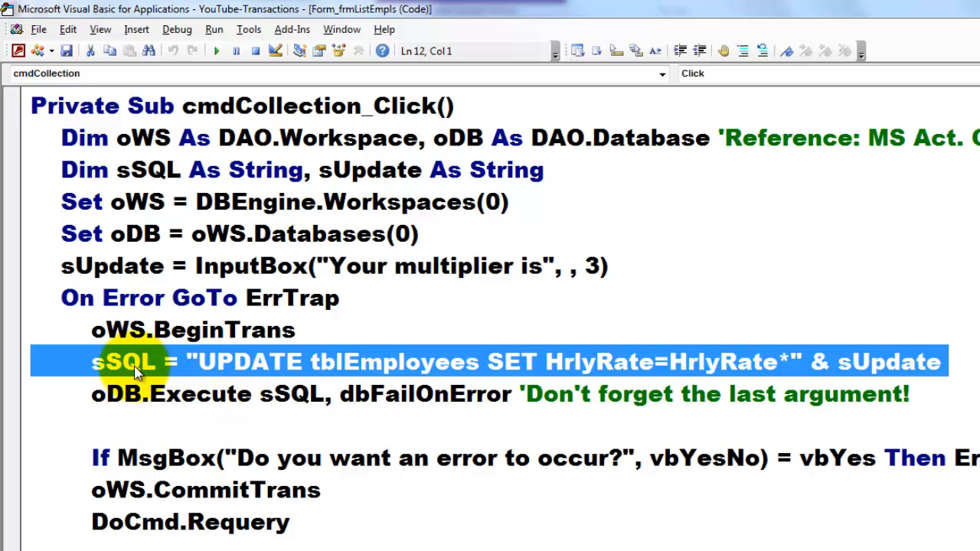
pyautogui.moveTo(355, 361)
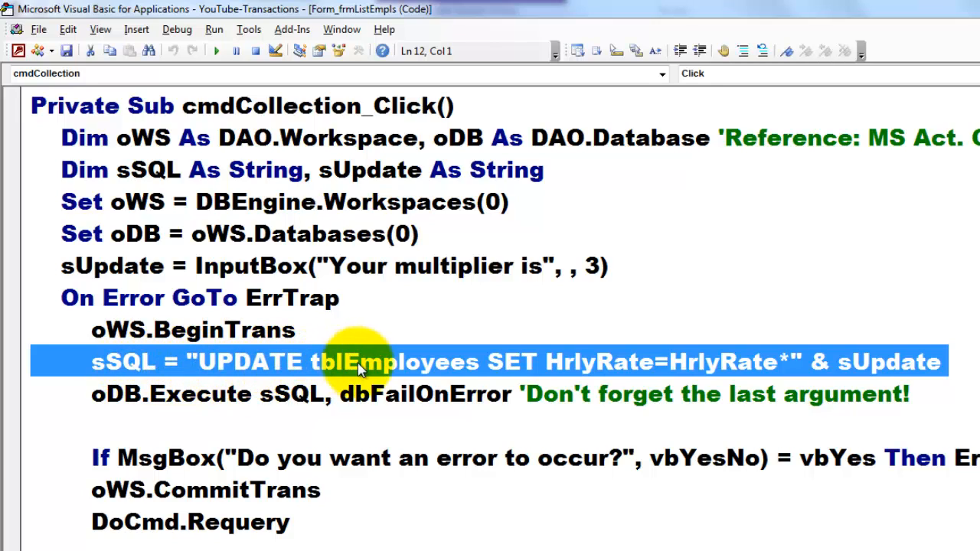
pyautogui.moveTo(643, 370)
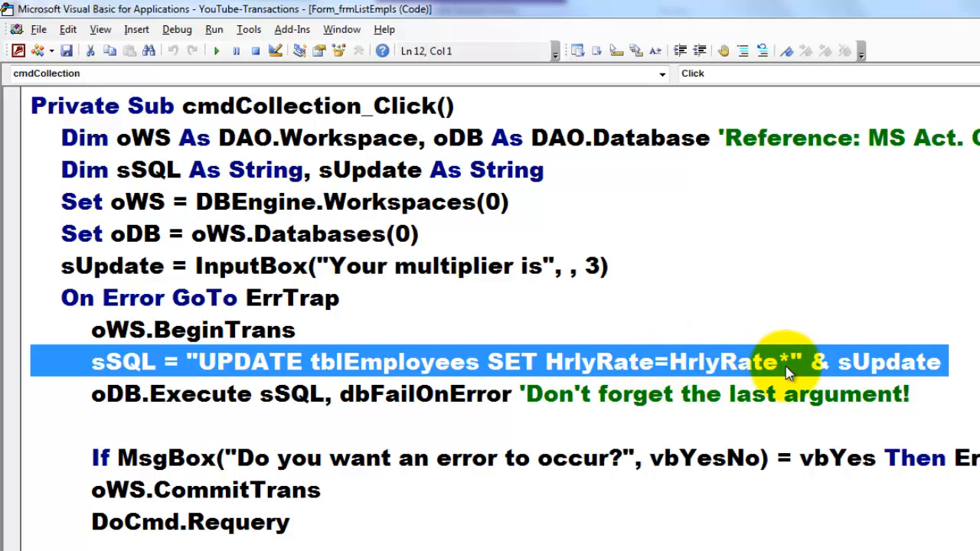
pyautogui.moveTo(895, 381)
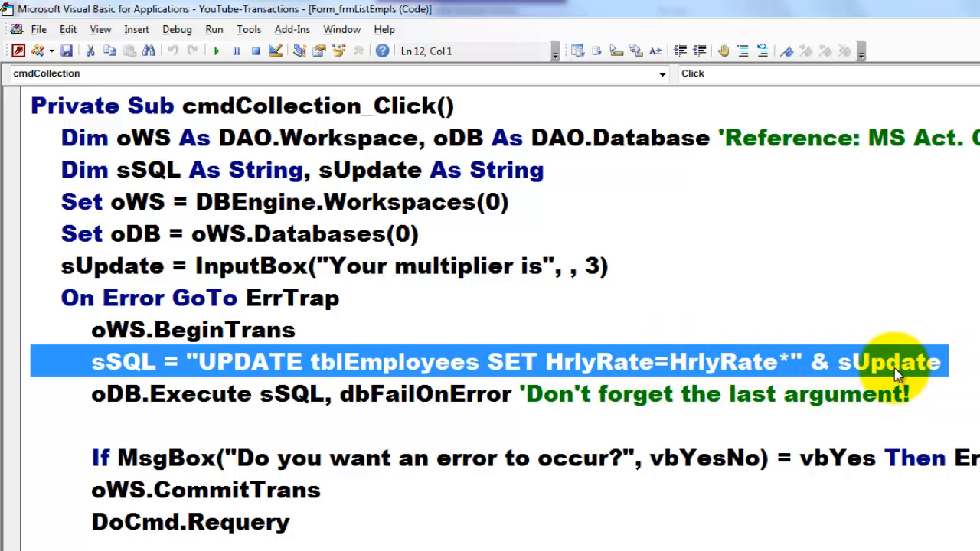
pyautogui.moveTo(880, 401)
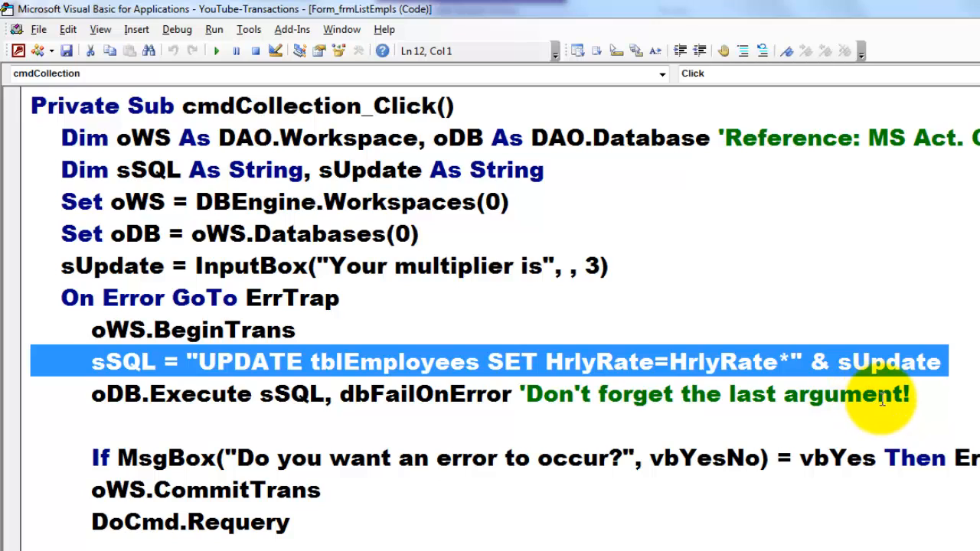
pyautogui.moveTo(56, 401)
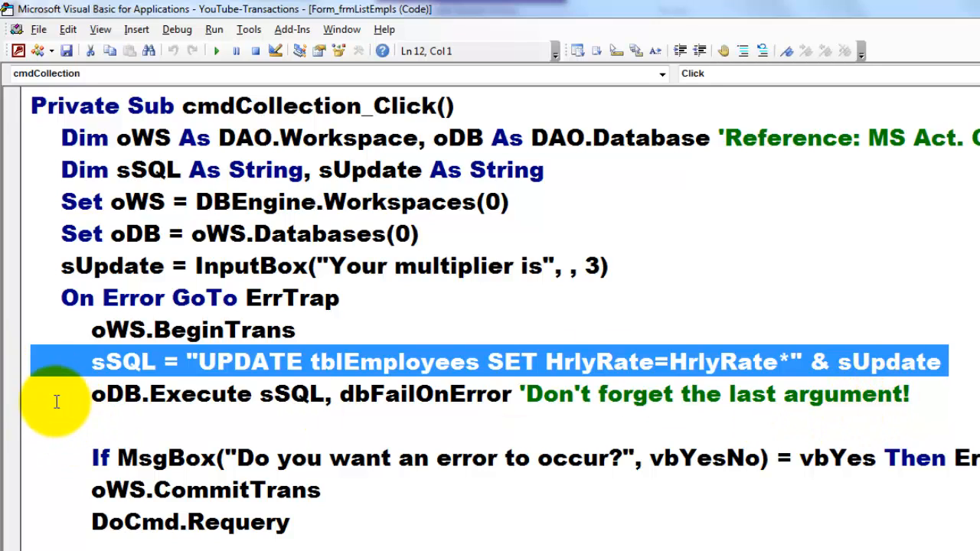
pyautogui.press('Down')
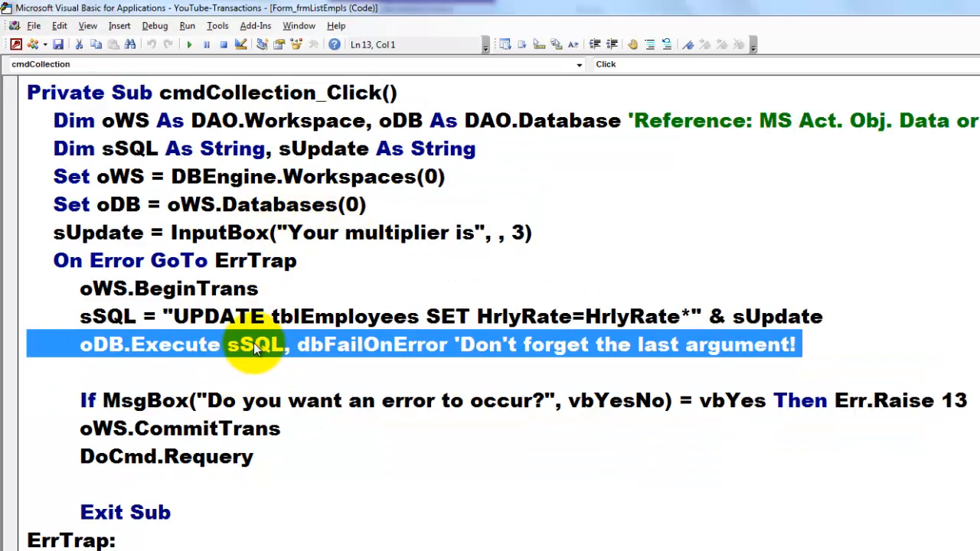
pyautogui.moveTo(284, 352)
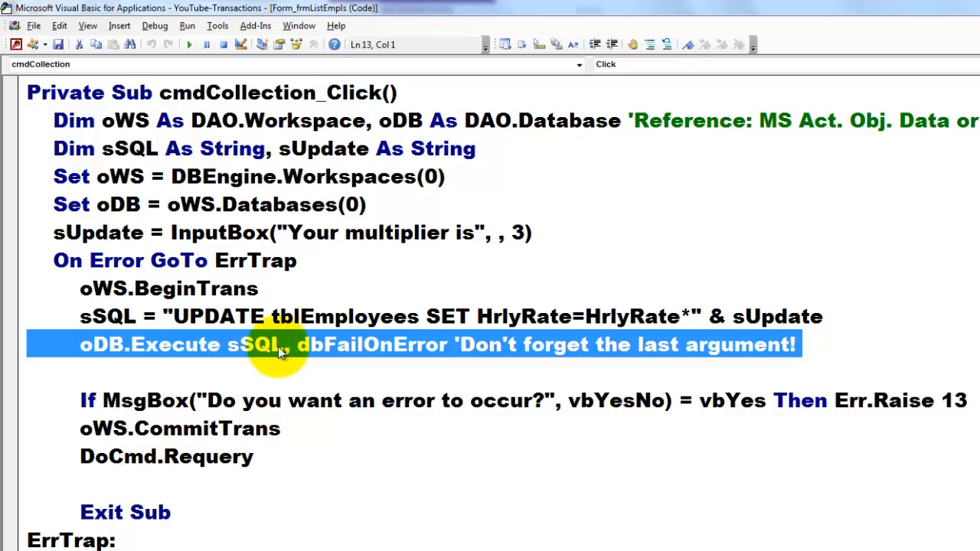
pyautogui.doubleClick(367, 344)
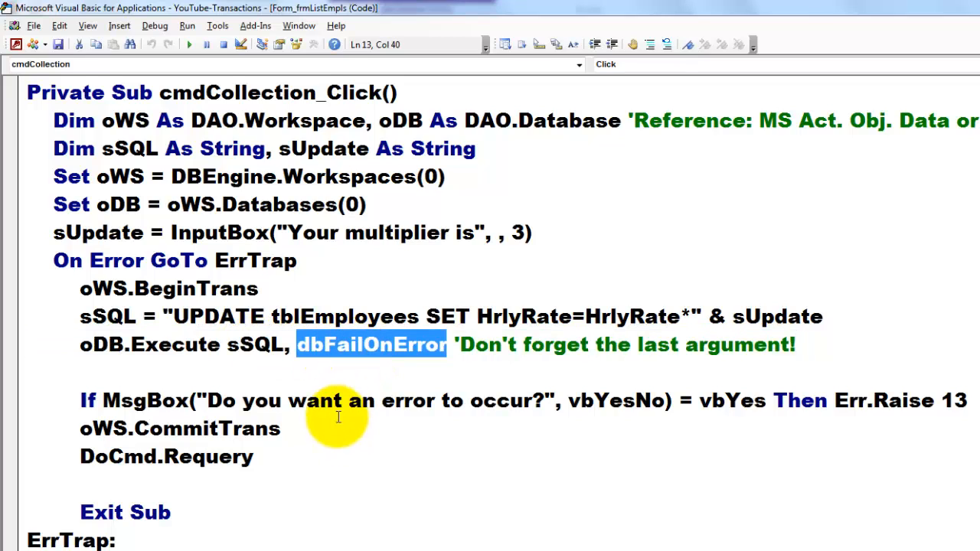
pyautogui.moveTo(429, 368)
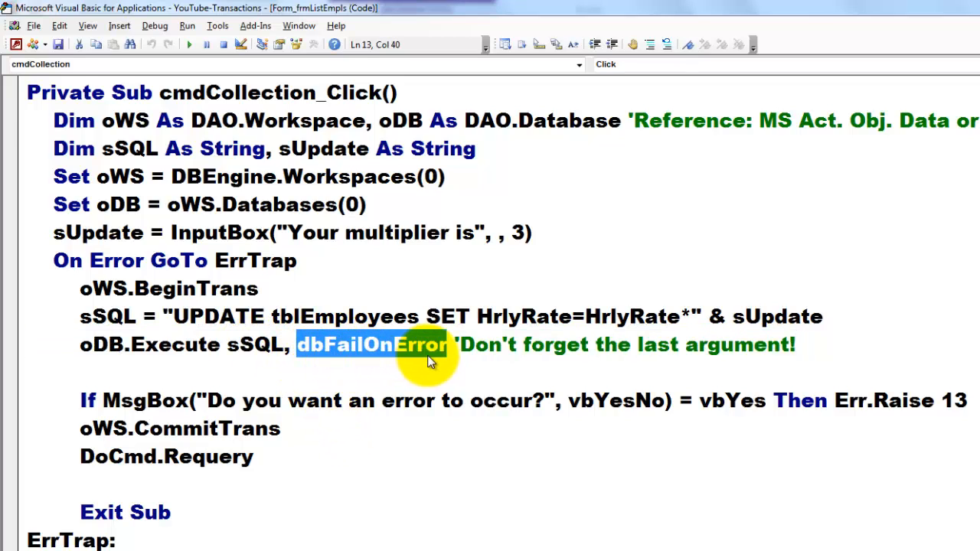
pyautogui.moveTo(380, 355)
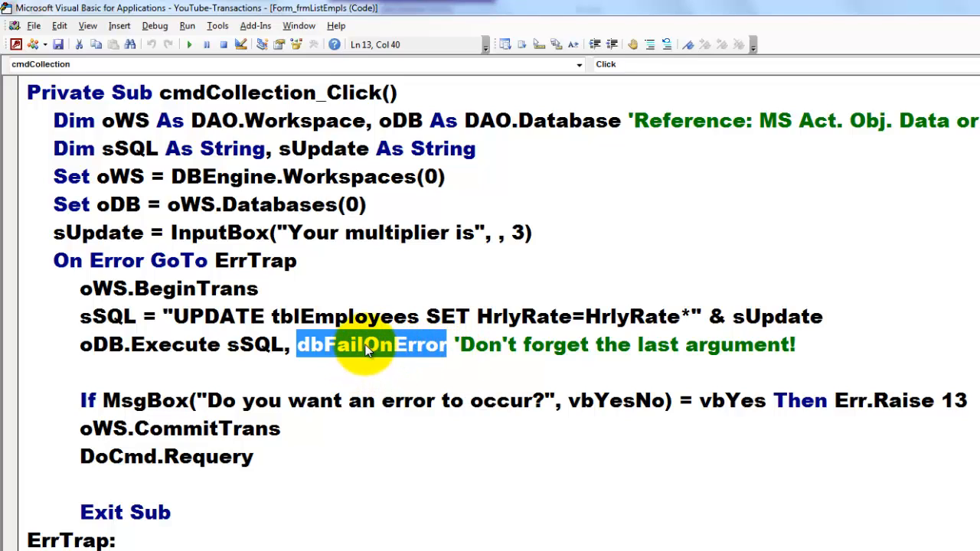
pyautogui.moveTo(298, 285)
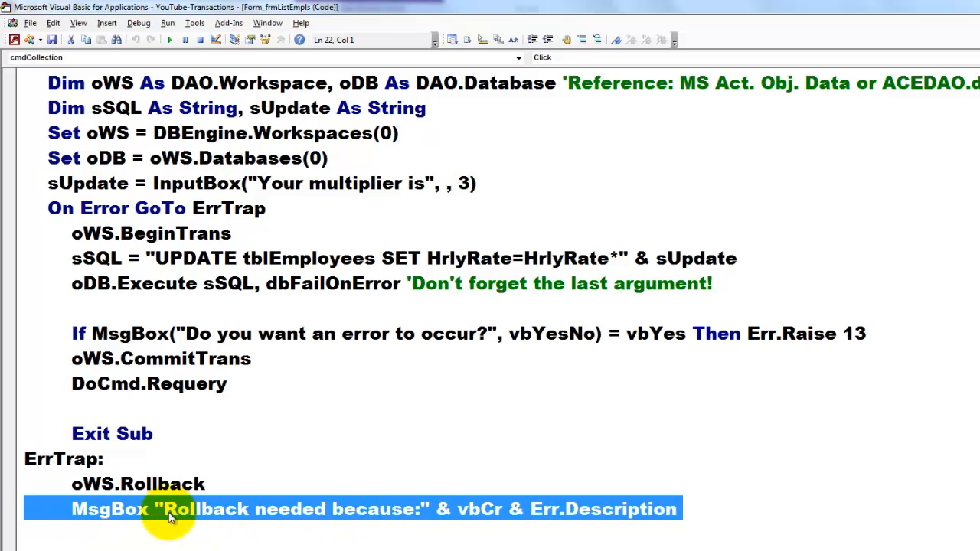
pyautogui.moveTo(340, 536)
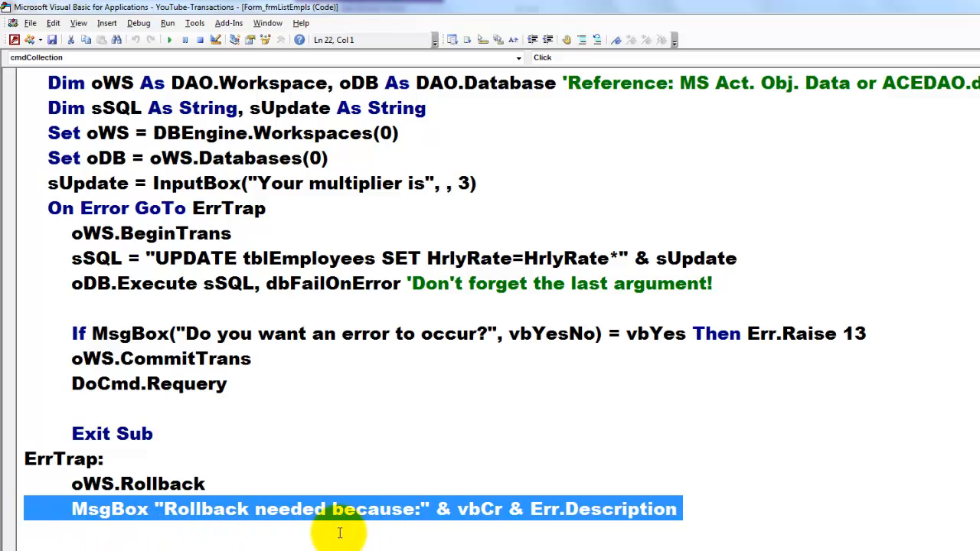
pyautogui.moveTo(620, 524)
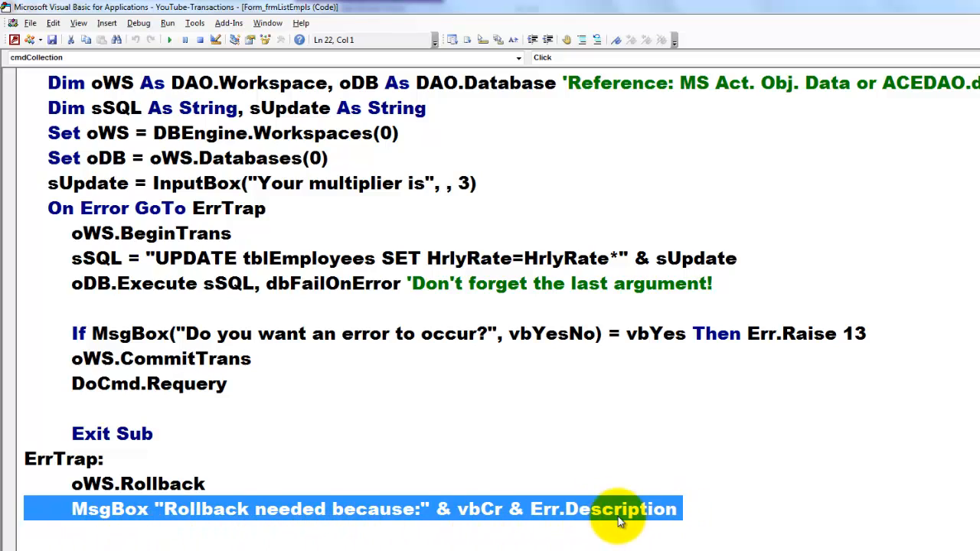
pyautogui.moveTo(17, 340)
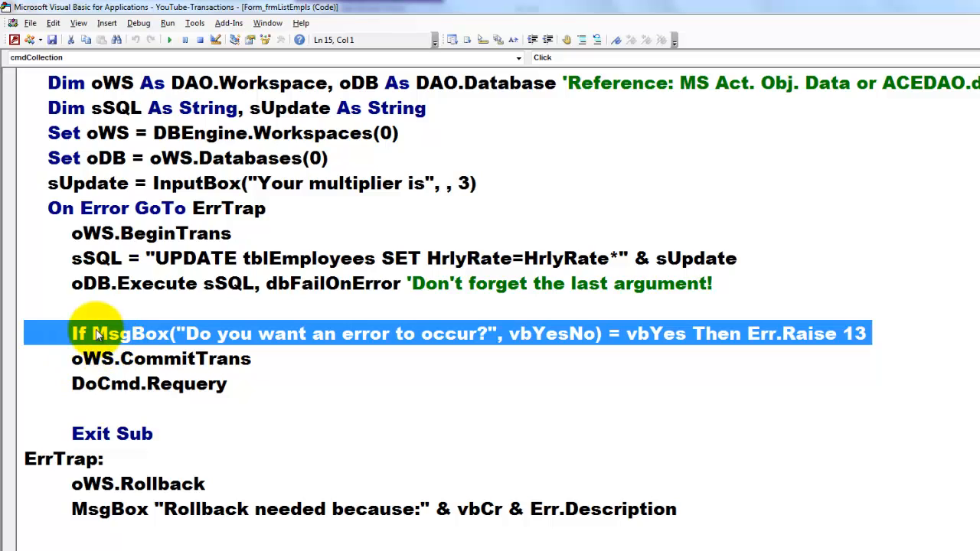
pyautogui.moveTo(702, 355)
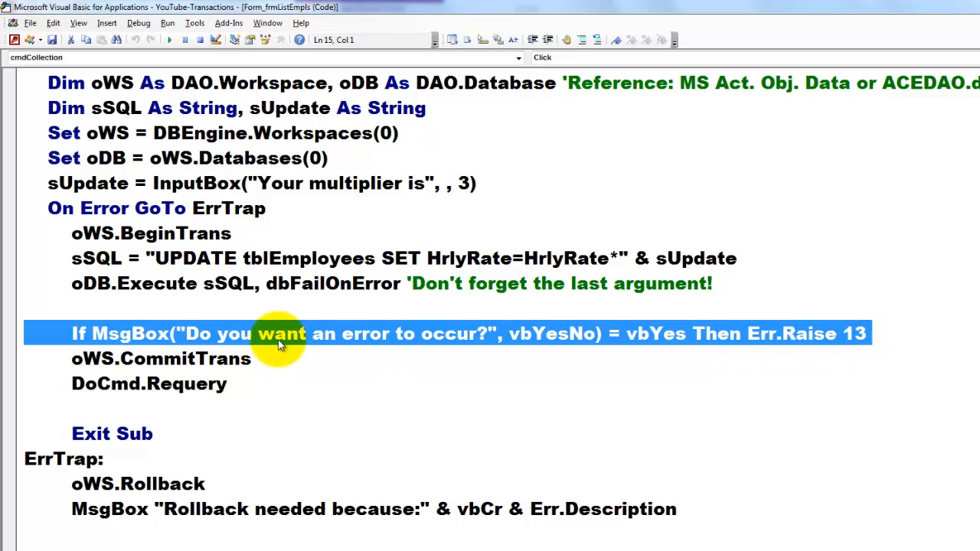
pyautogui.moveTo(750, 334)
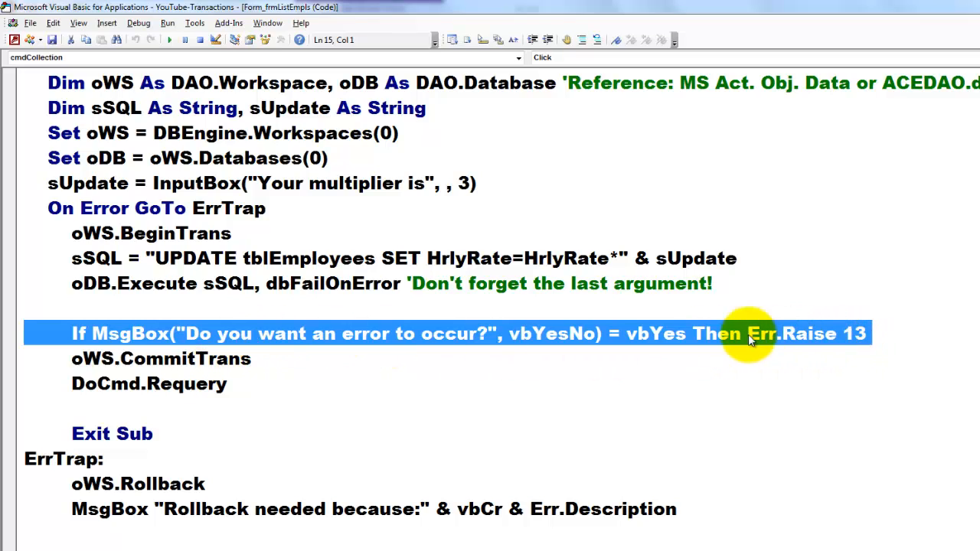
pyautogui.moveTo(8, 392)
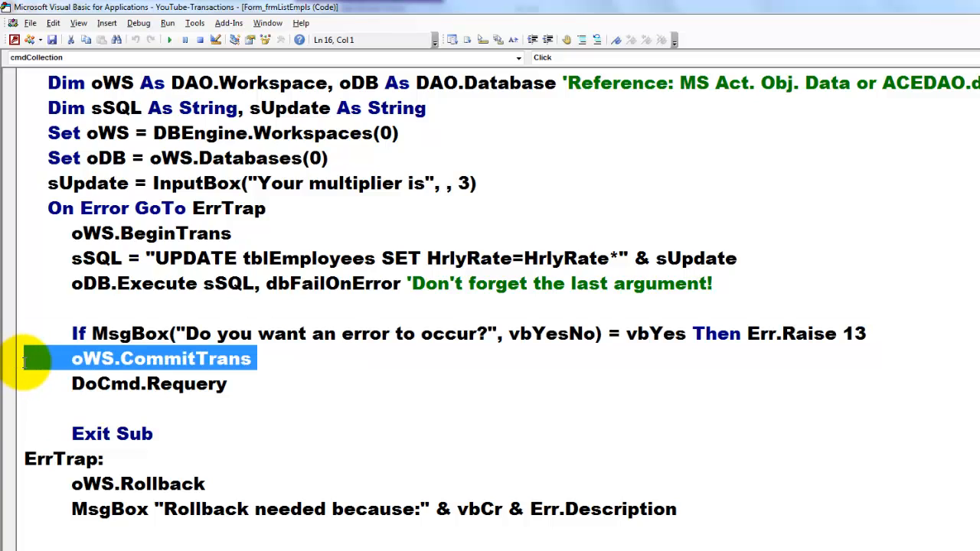
pyautogui.moveTo(53, 350)
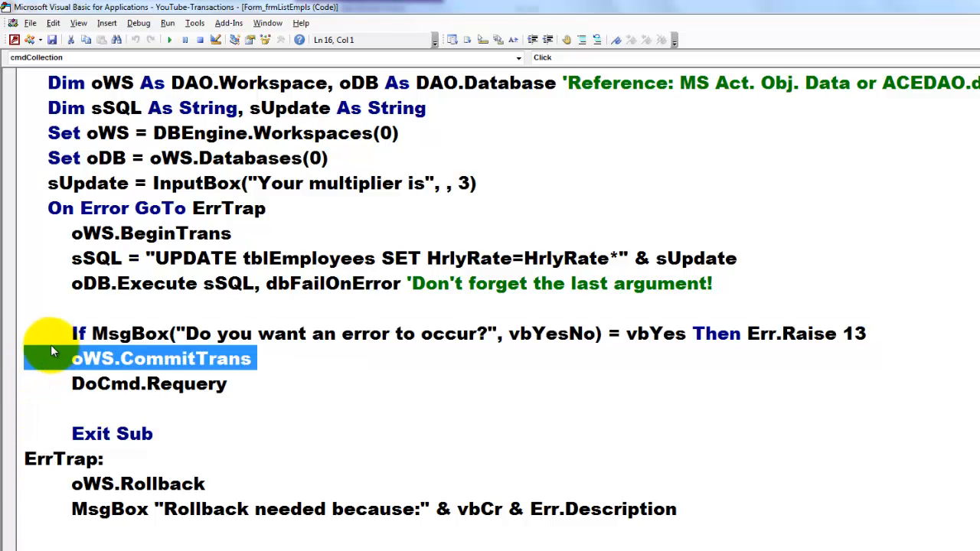
pyautogui.moveTo(159, 233)
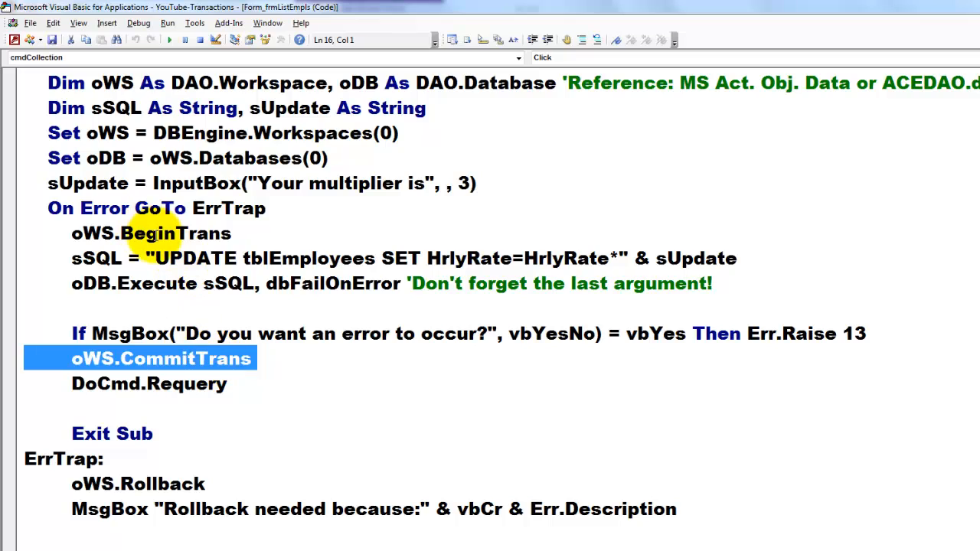
pyautogui.click(162, 358)
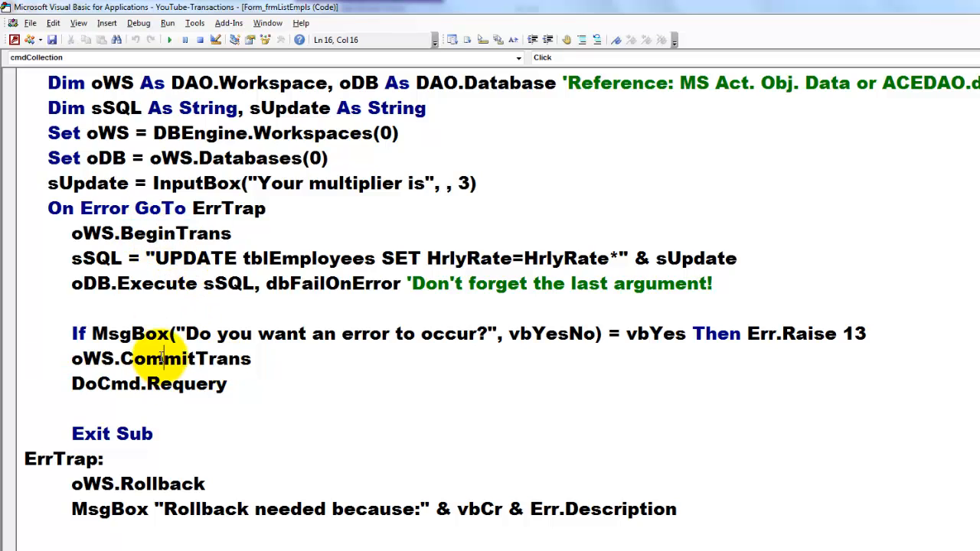
pyautogui.doubleClick(184, 358)
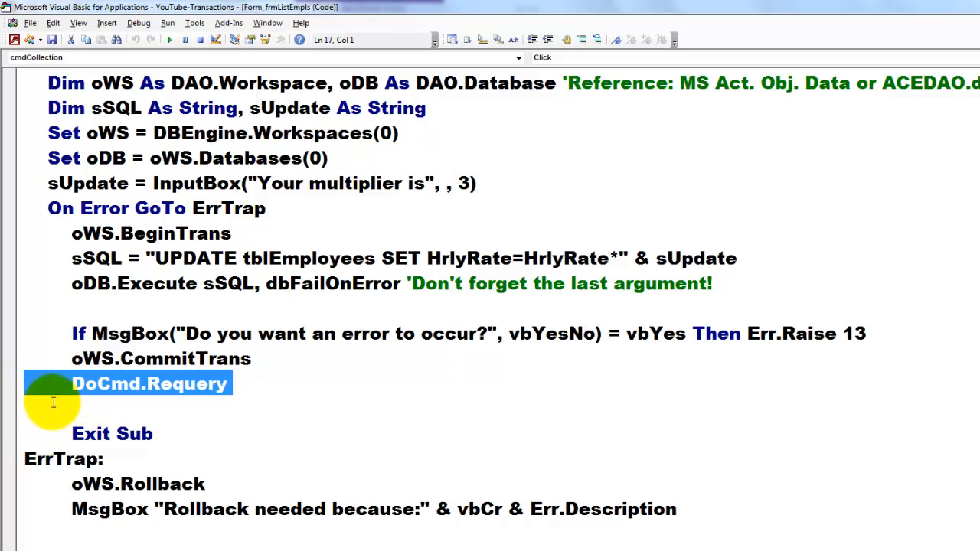
pyautogui.moveTo(222, 425)
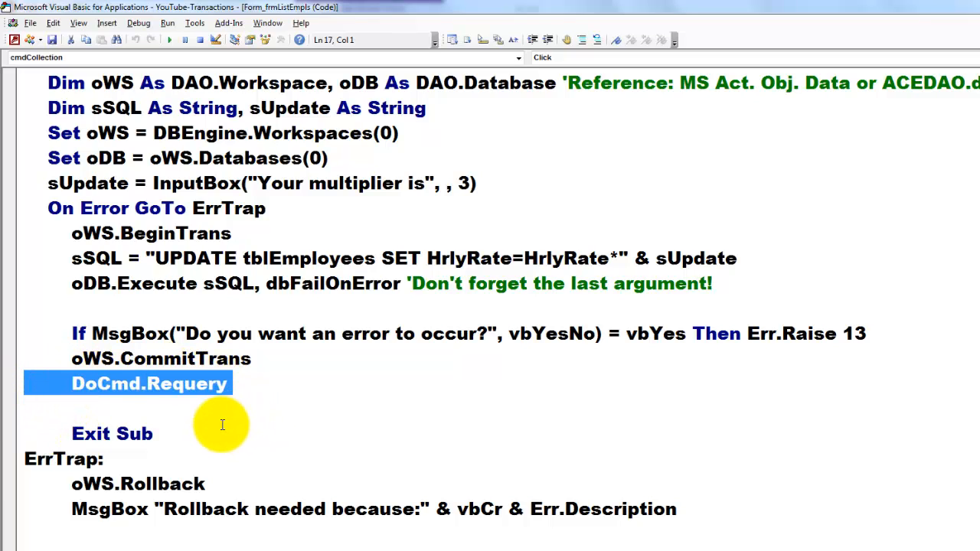
pyautogui.moveTo(25, 438)
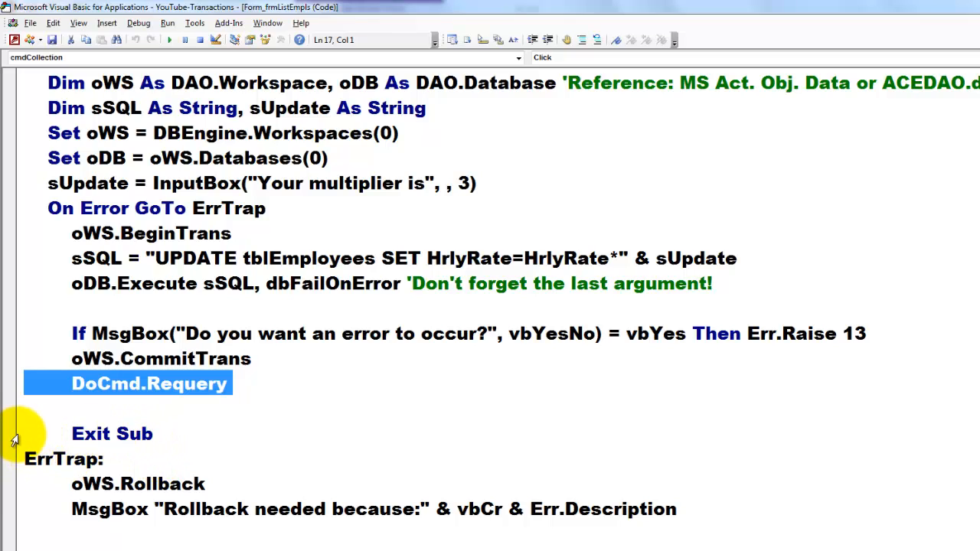
pyautogui.click(111, 435)
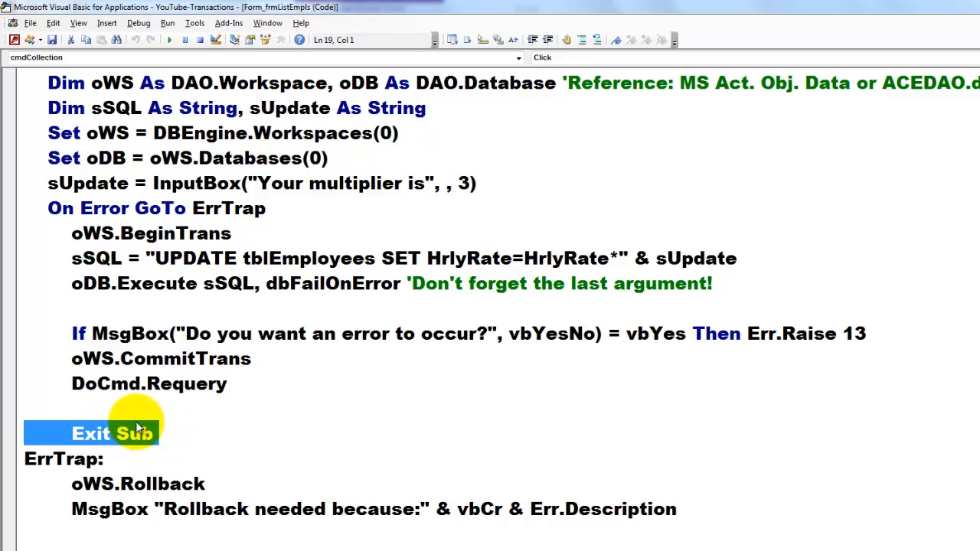
pyautogui.moveTo(175, 422)
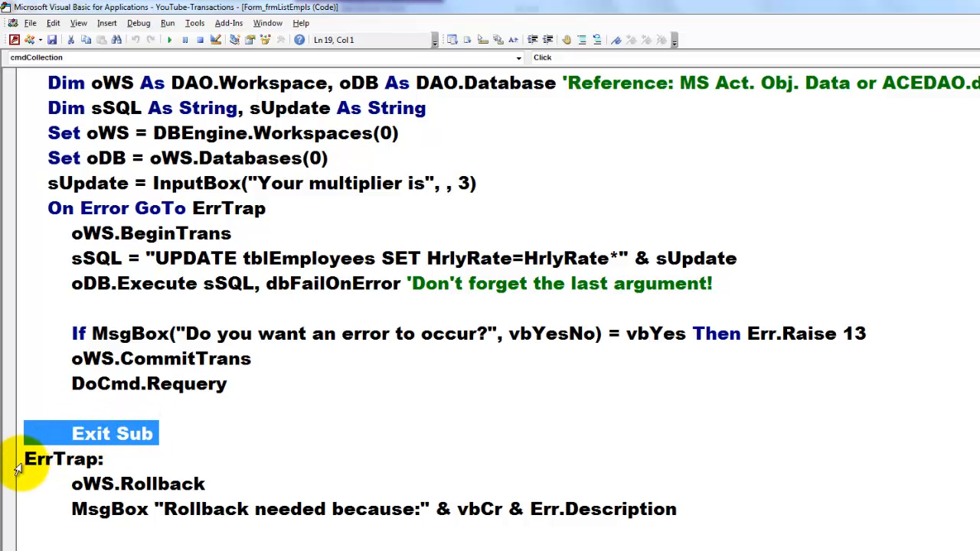
pyautogui.click(58, 457)
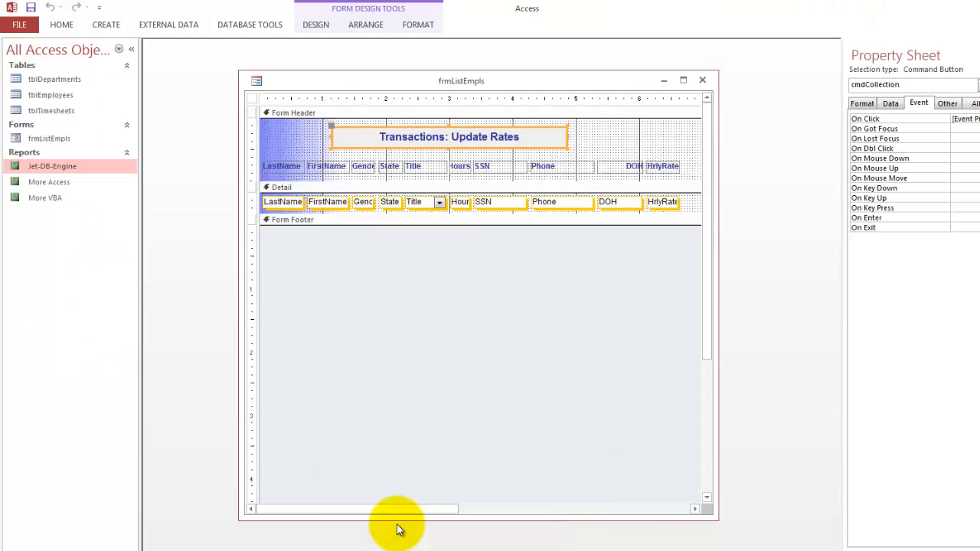
pyautogui.moveTo(957, 548)
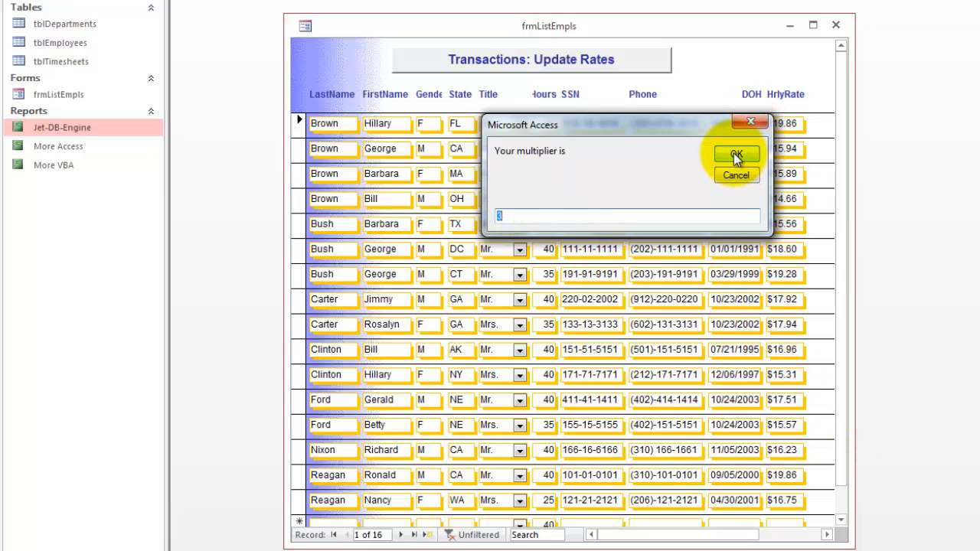
# - Run the update with the proposed multiplier and dismiss the HrlyRate validation-rule rollback message
pyautogui.click(735, 153)
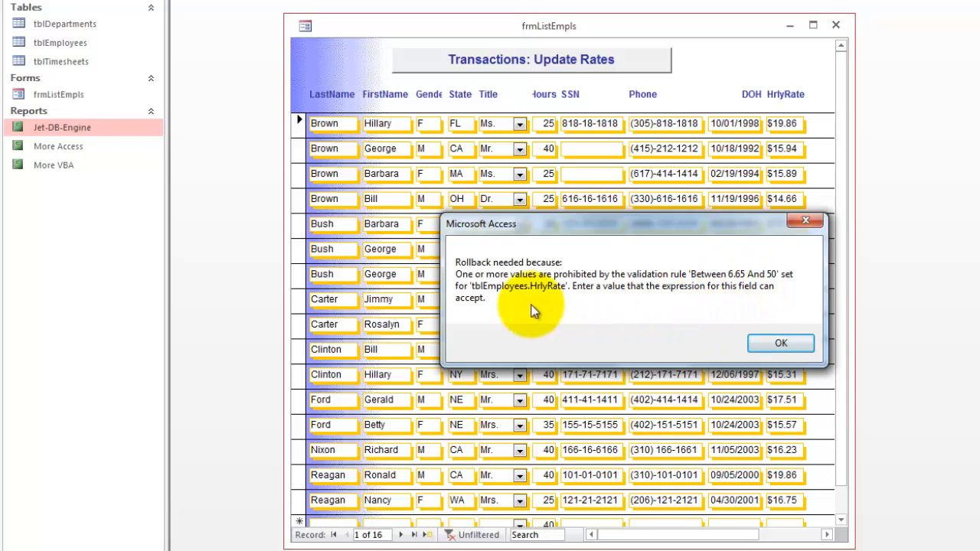
pyautogui.moveTo(742, 278)
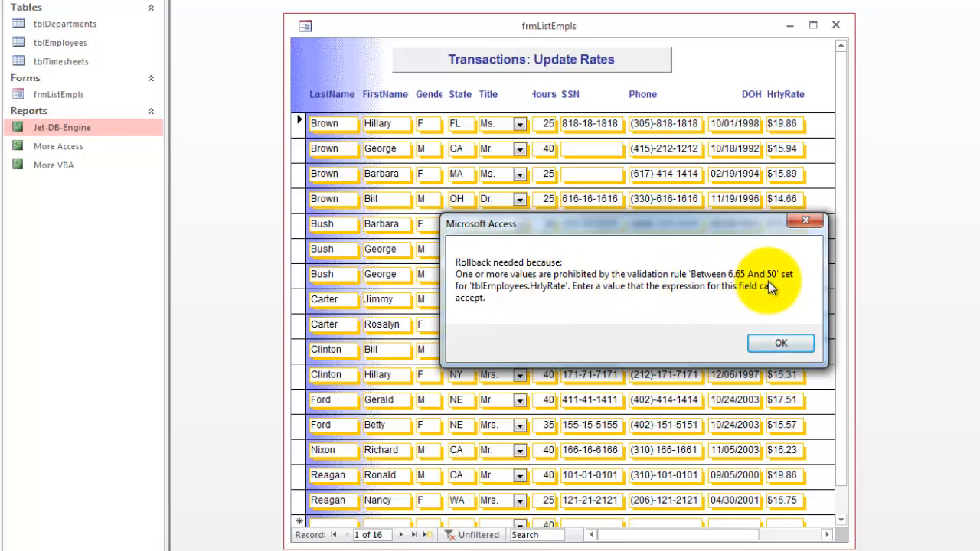
pyautogui.moveTo(662, 309)
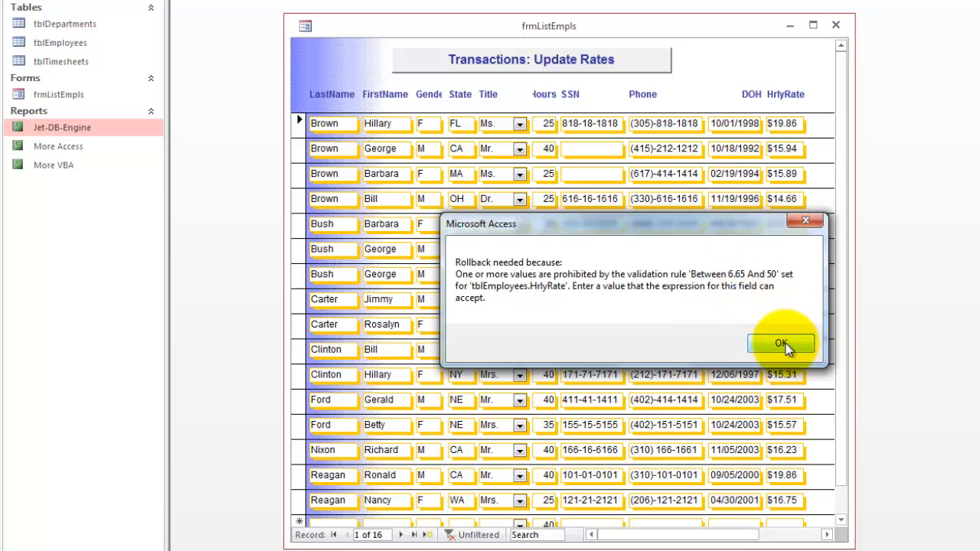
pyautogui.click(781, 343)
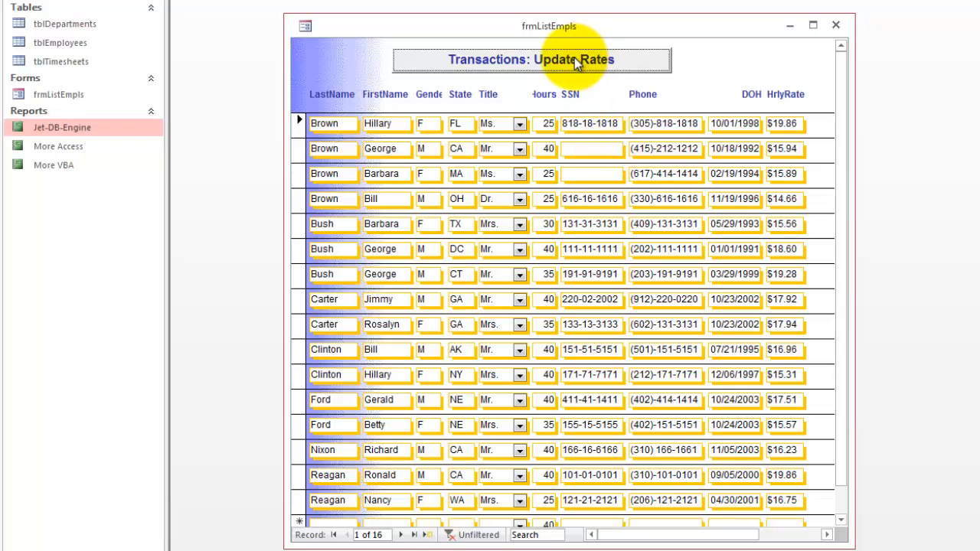
# - Run Update Rates with multiplier 1.05 and no forced error so all hourly rates commit
pyautogui.click(533, 62)
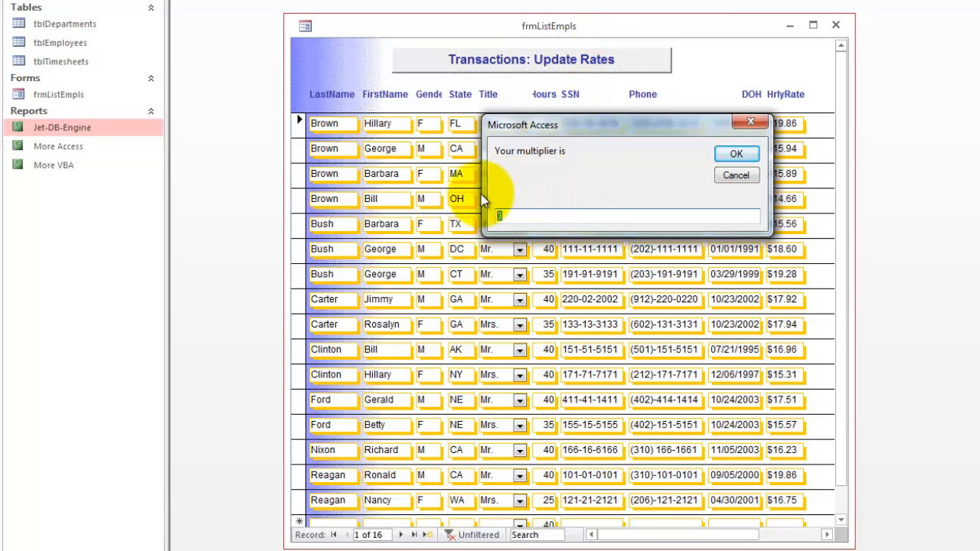
pyautogui.write('1.05')
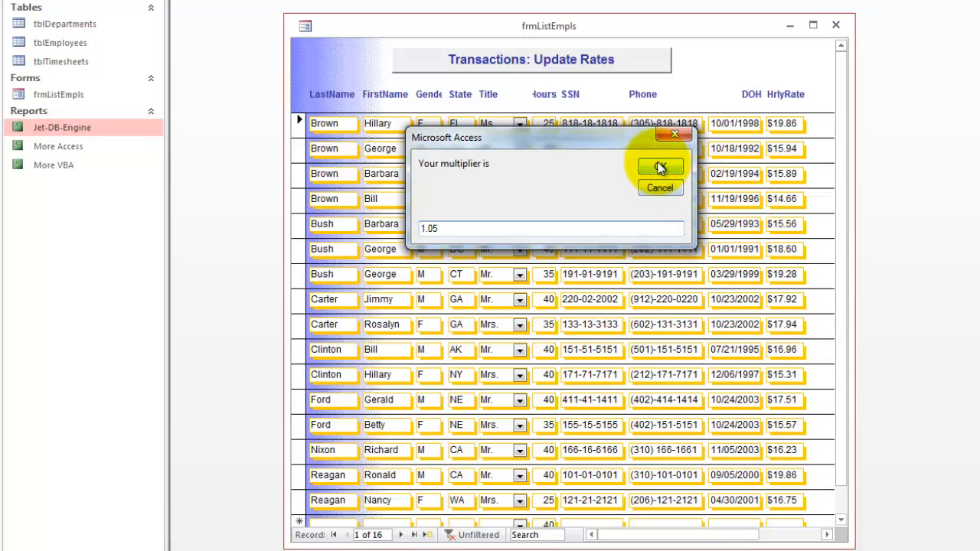
pyautogui.click(658, 167)
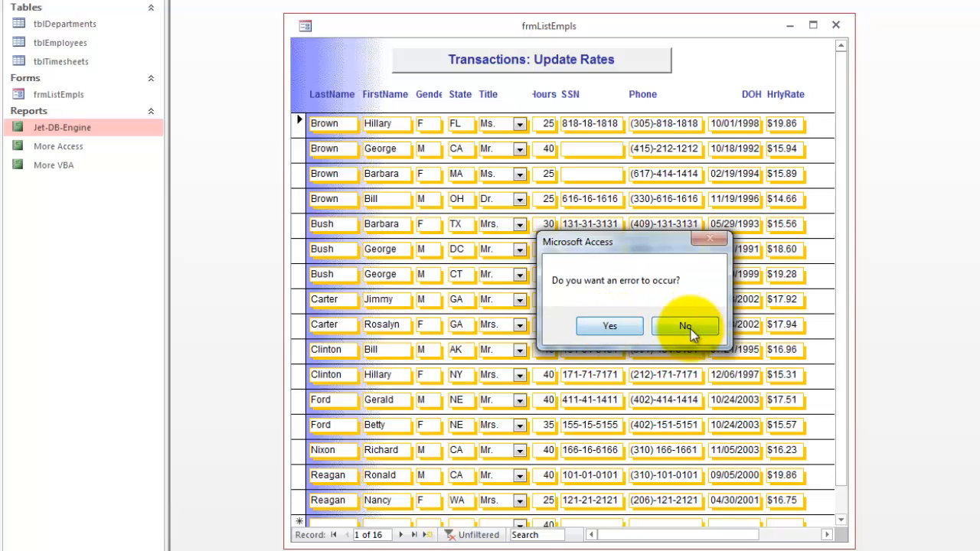
pyautogui.click(683, 324)
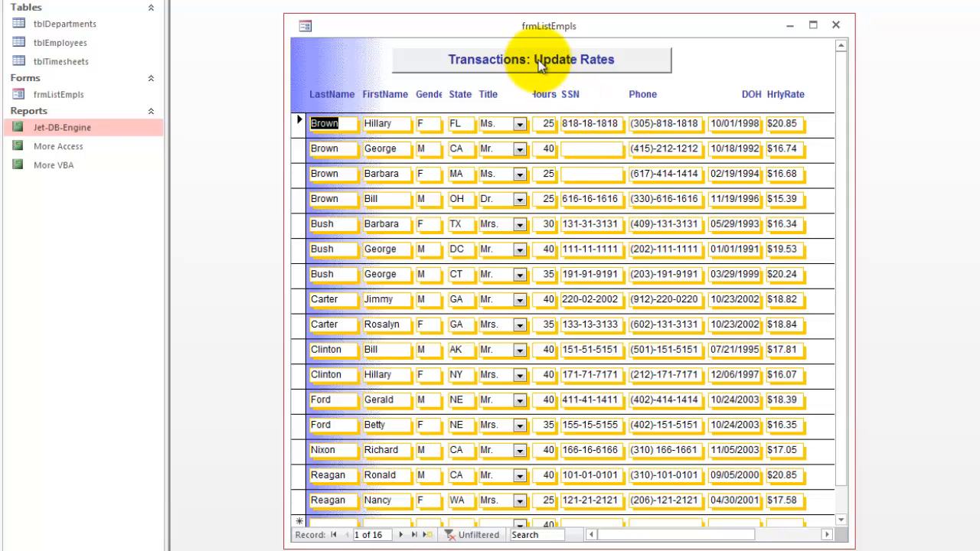
# - Run Update Rates with multiplier 1, force an error, and dismiss the Type mismatch rollback message
pyautogui.click(535, 61)
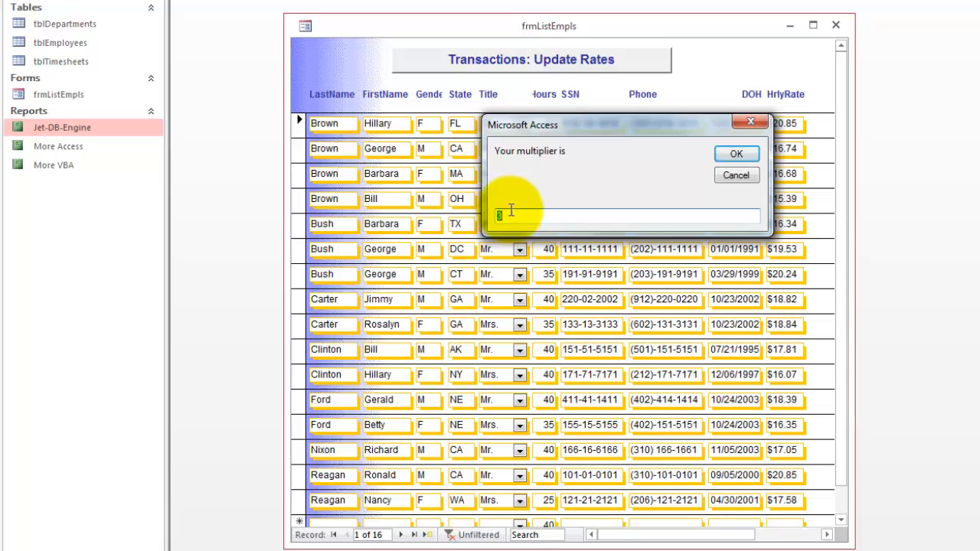
pyautogui.write('1')
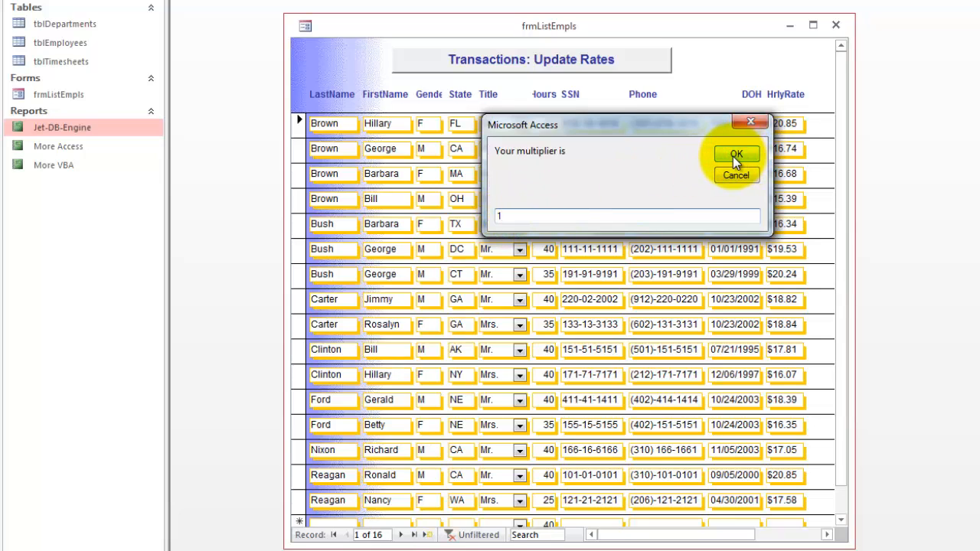
pyautogui.click(735, 153)
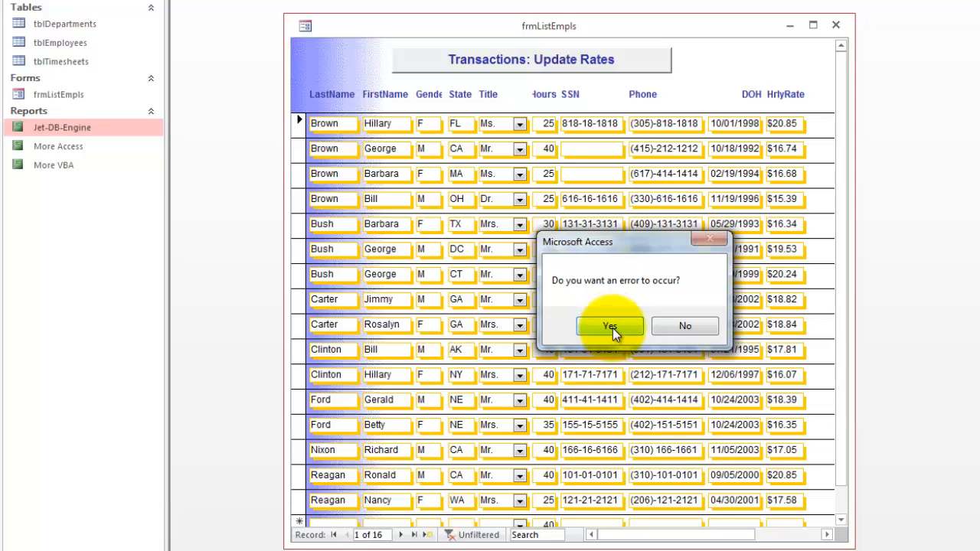
pyautogui.click(609, 324)
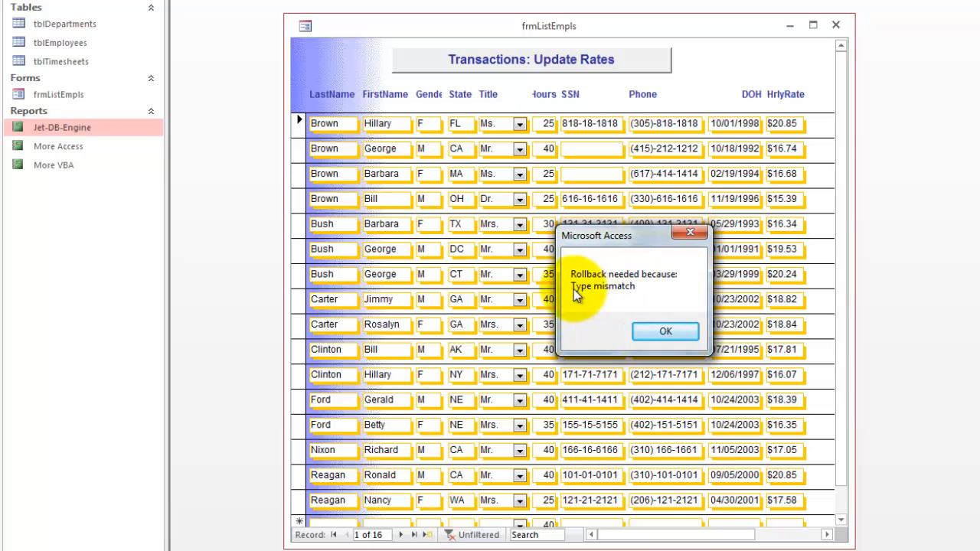
pyautogui.moveTo(661, 298)
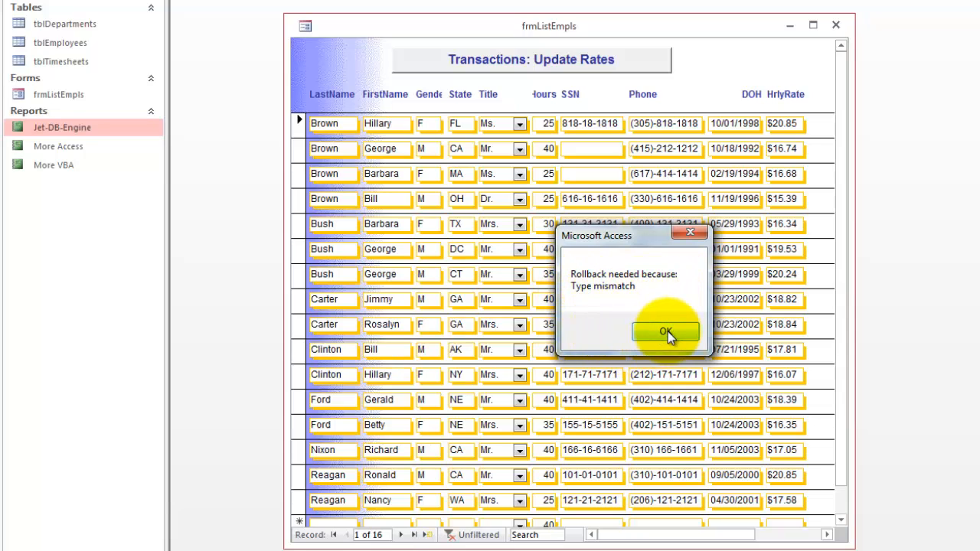
pyautogui.click(668, 331)
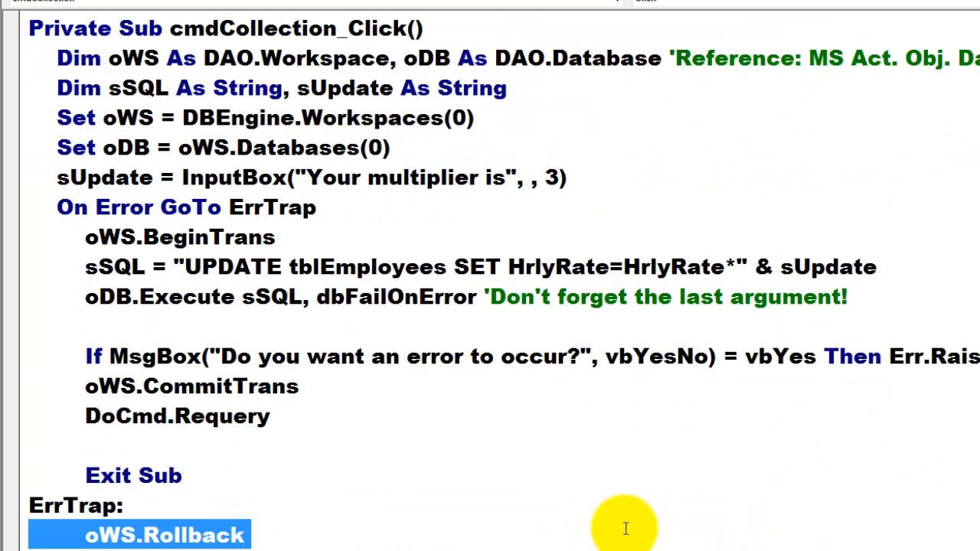
pyautogui.moveTo(201, 332)
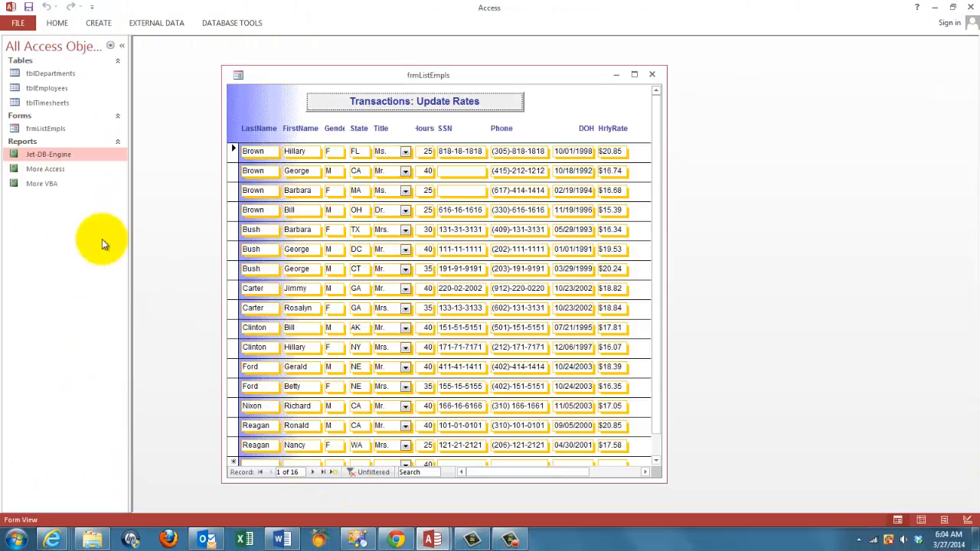
pyautogui.moveTo(46, 168)
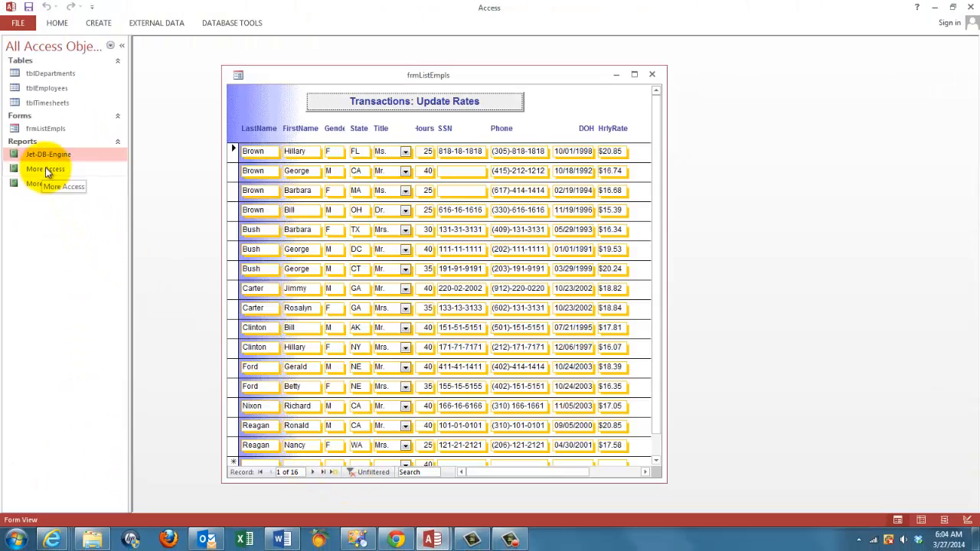
# - Open the More Access report from the navigation pane
pyautogui.doubleClick(46, 169)
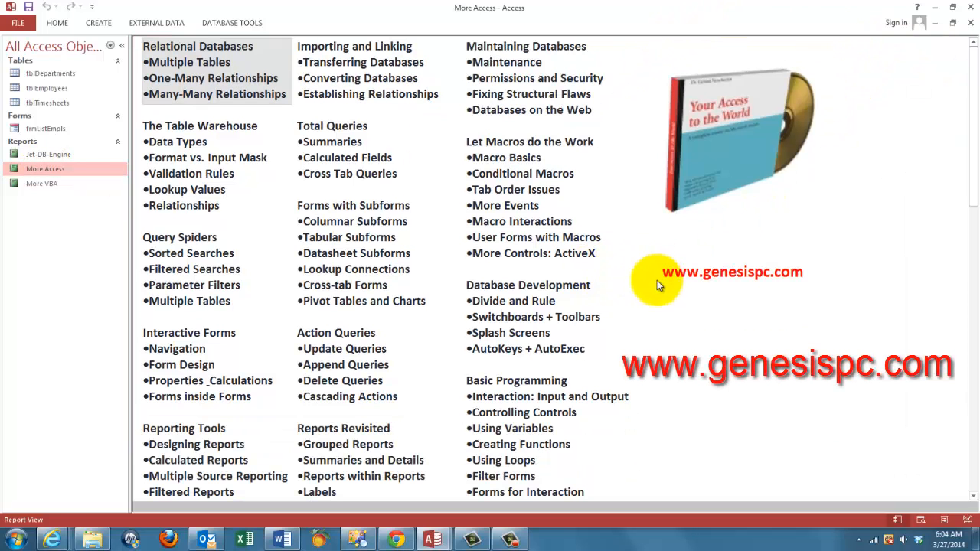
pyautogui.moveTo(707, 273)
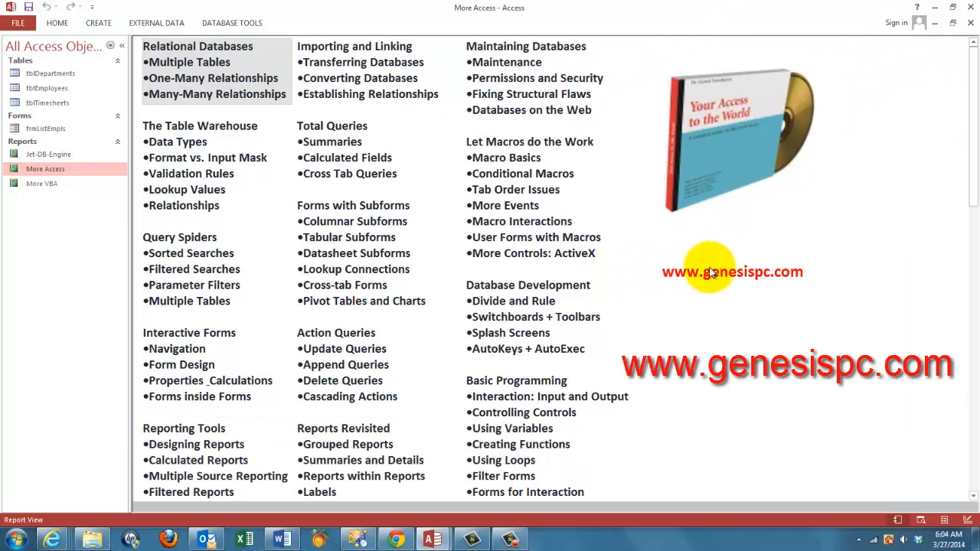
pyautogui.moveTo(263, 128)
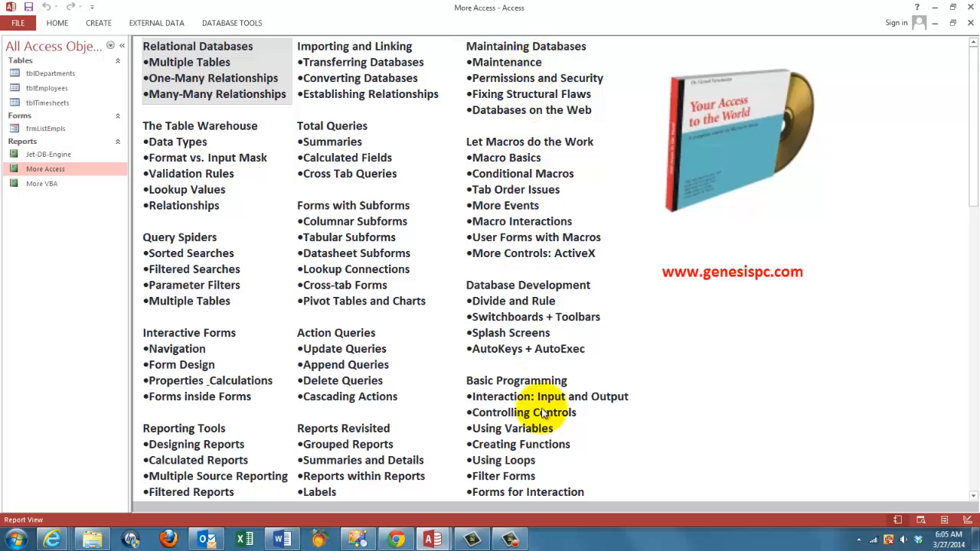
pyautogui.moveTo(732, 354)
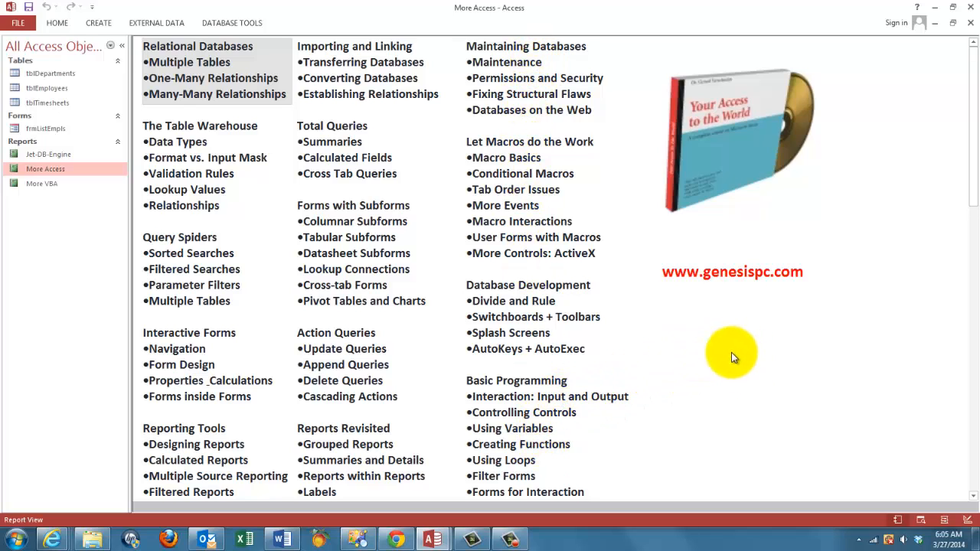
pyautogui.moveTo(318, 274)
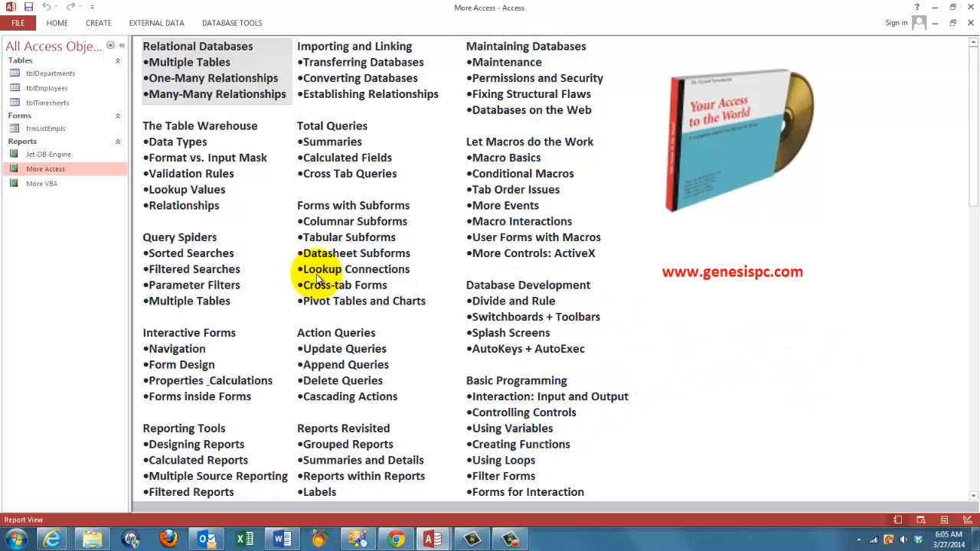
pyautogui.moveTo(41, 184)
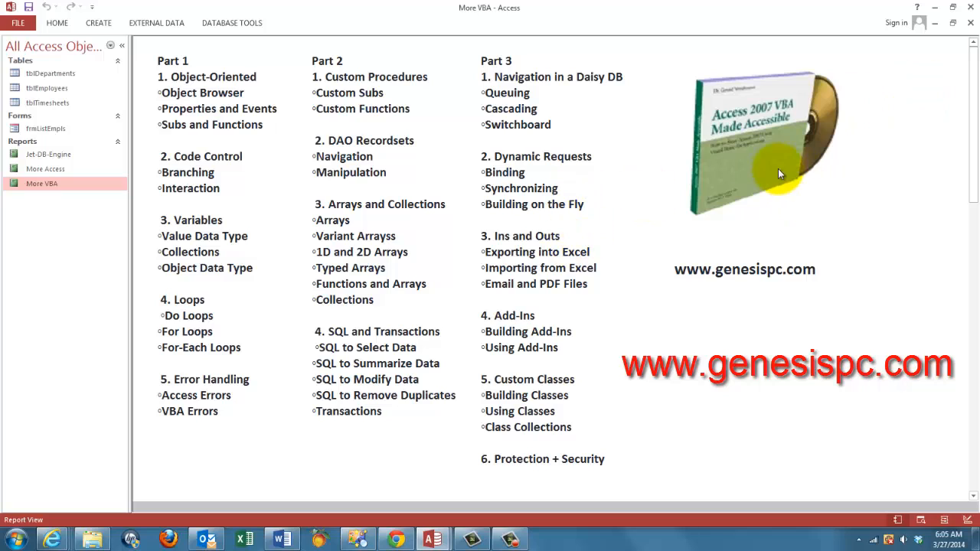
pyautogui.moveTo(718, 264)
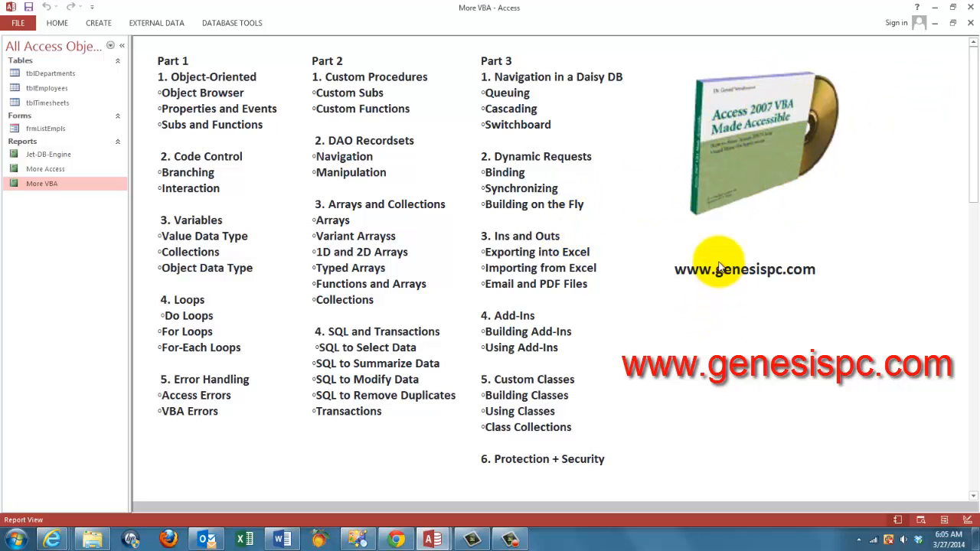
pyautogui.moveTo(371, 218)
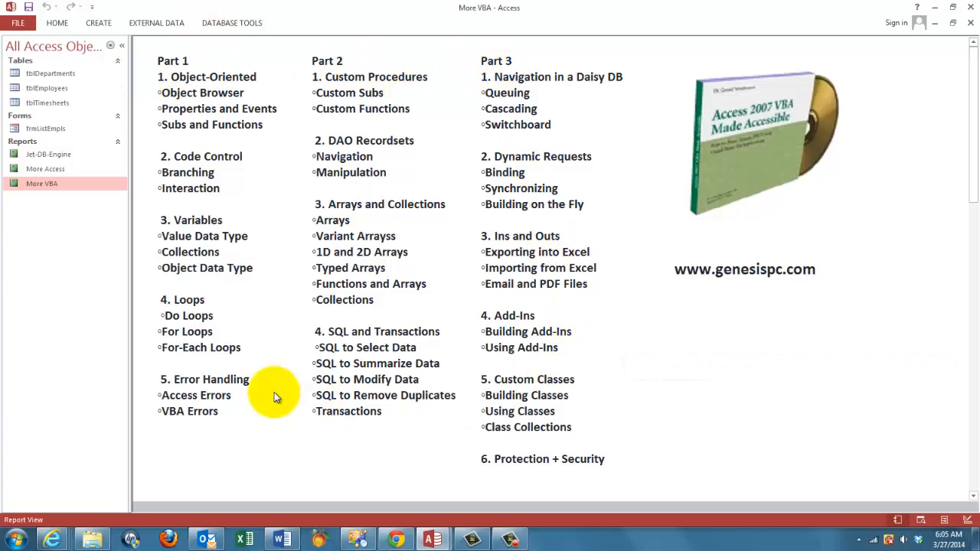
pyautogui.moveTo(279, 331)
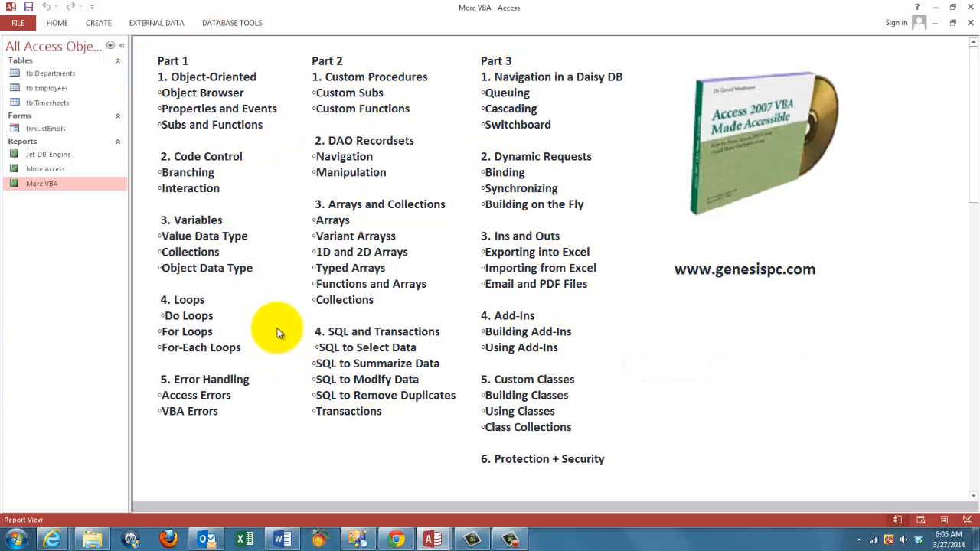
pyautogui.moveTo(350, 444)
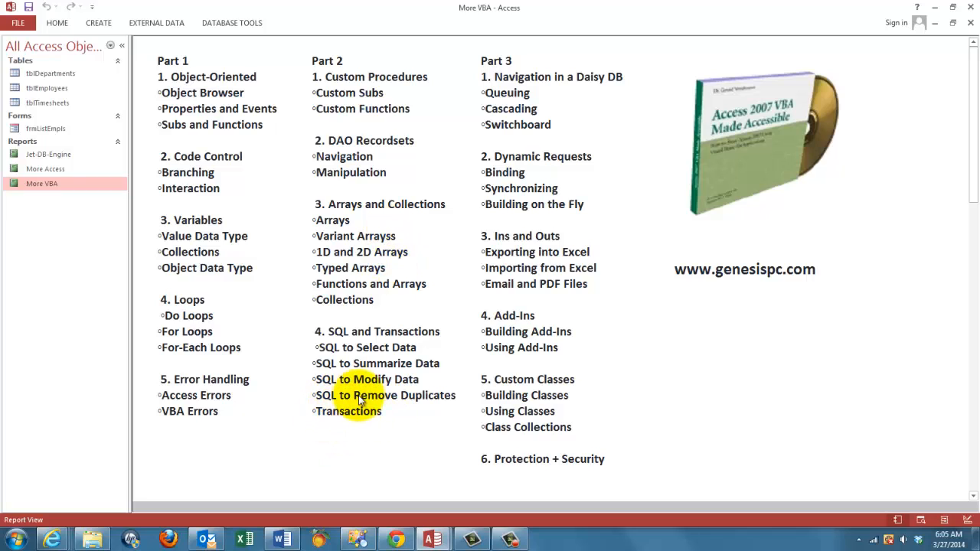
pyautogui.moveTo(765, 110)
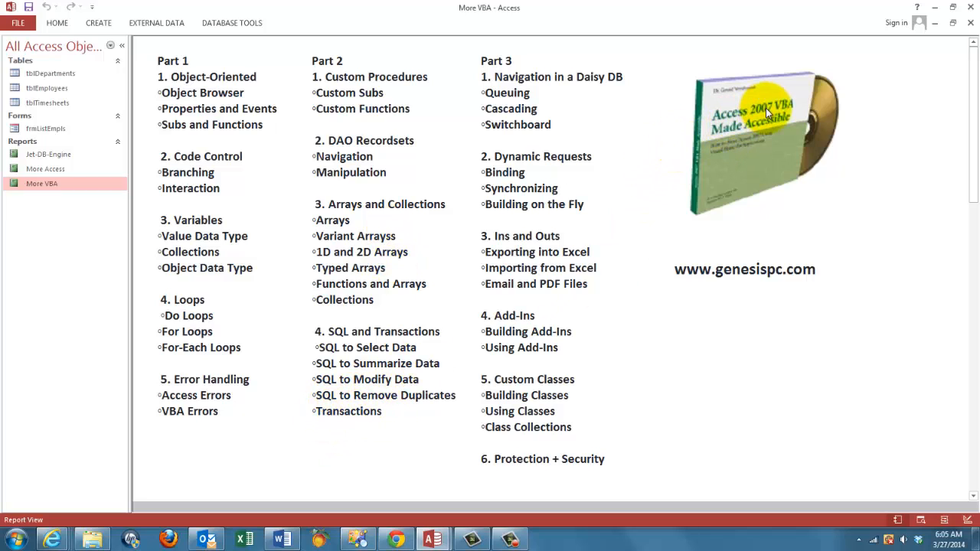
pyautogui.moveTo(758, 130)
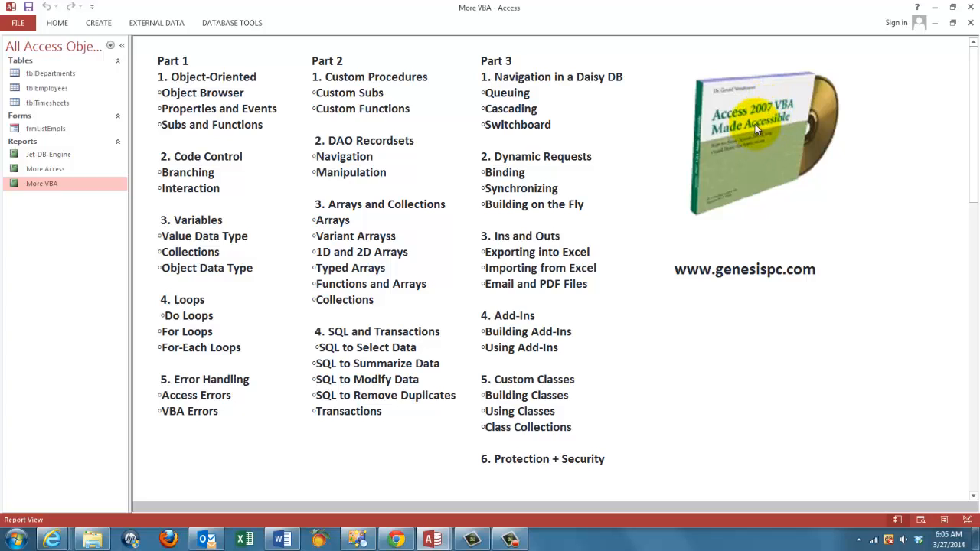